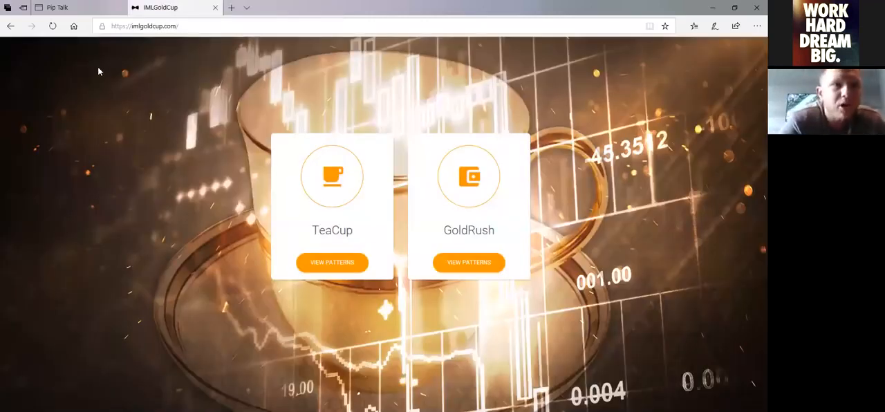
mouse_move(104, 64)
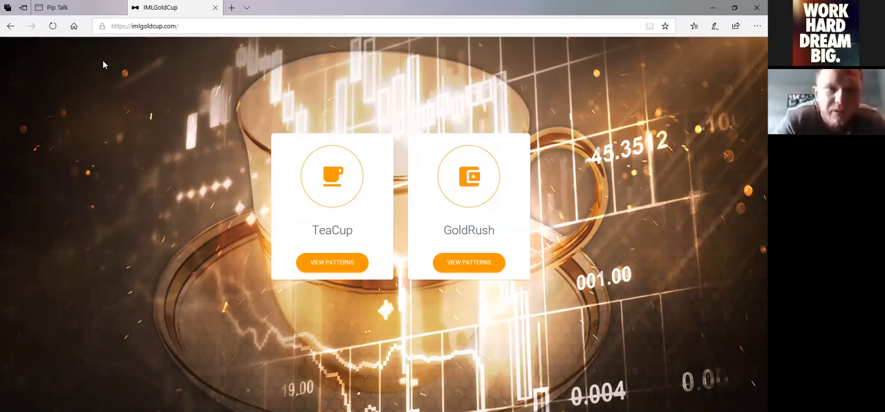
mouse_move(180, 20)
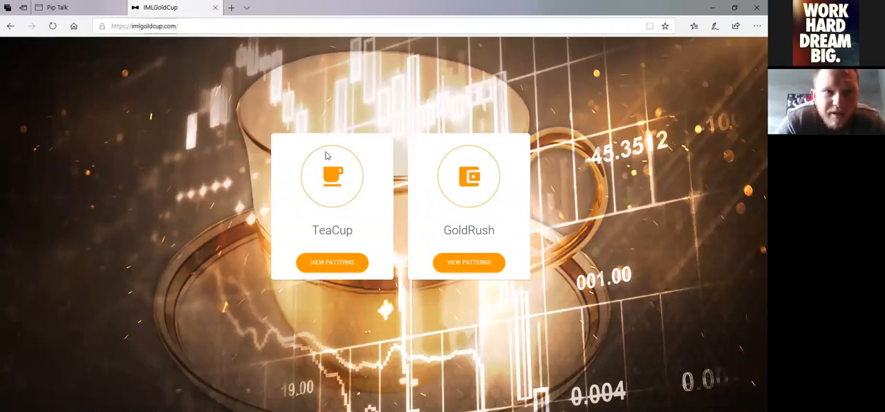
View the TeaCup pattern charts, landing on the daily GBPJPY chart.
click(332, 263)
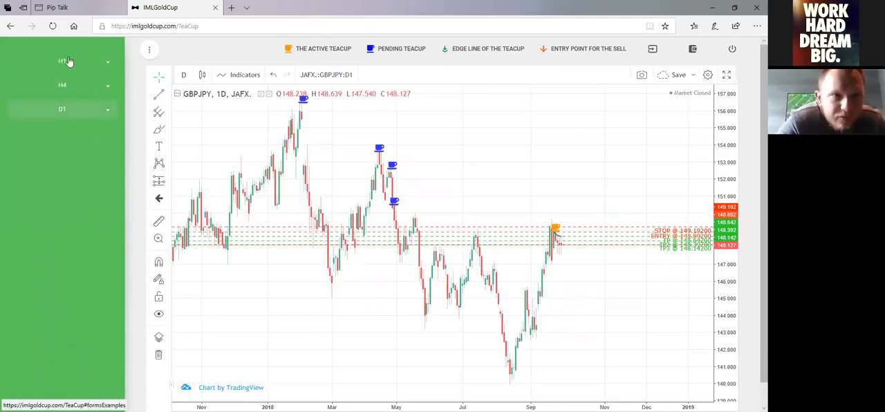
Switch the TeaCup list to the H1 timeframe showing GBPJPY hourly.
click(63, 61)
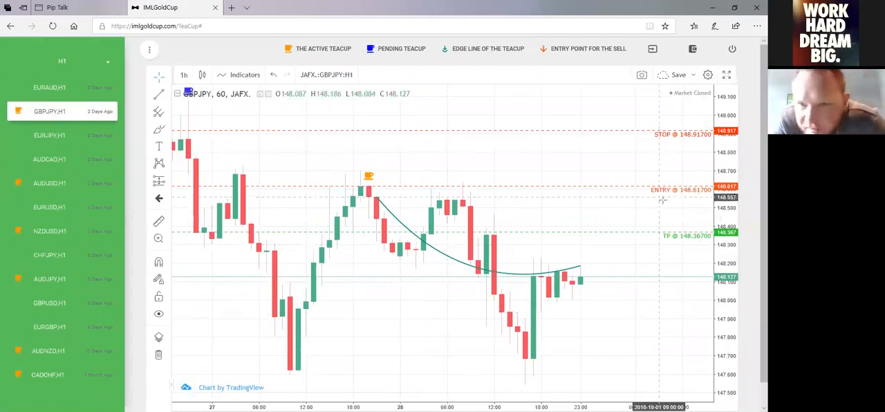
mouse_move(669, 135)
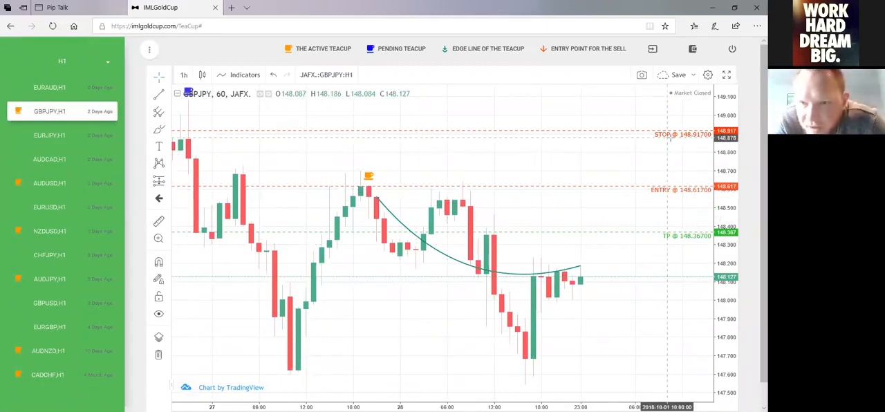
mouse_move(522, 194)
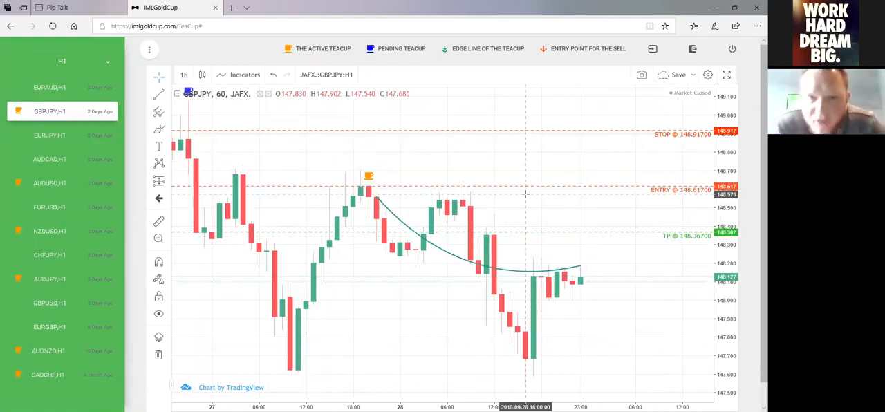
mouse_move(527, 189)
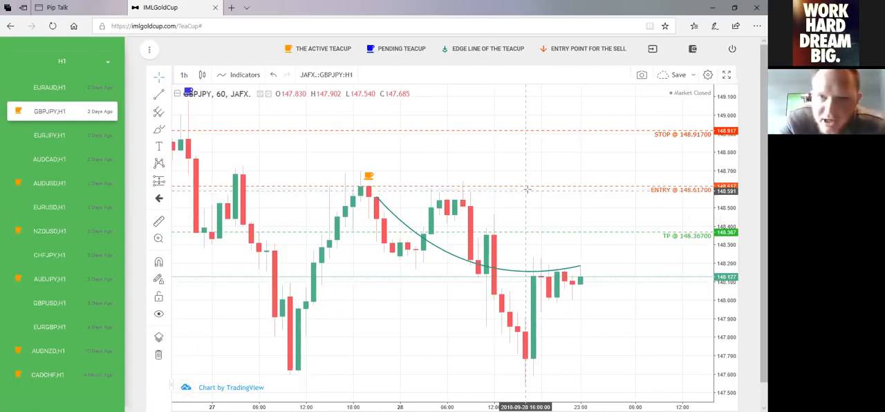
mouse_move(532, 234)
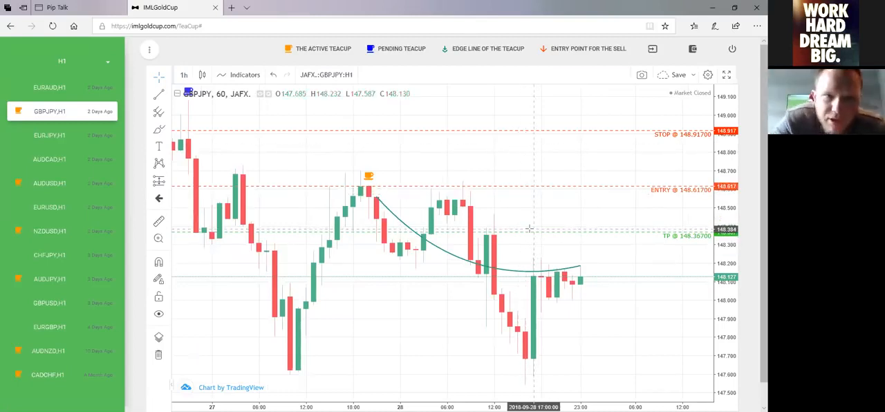
mouse_move(371, 159)
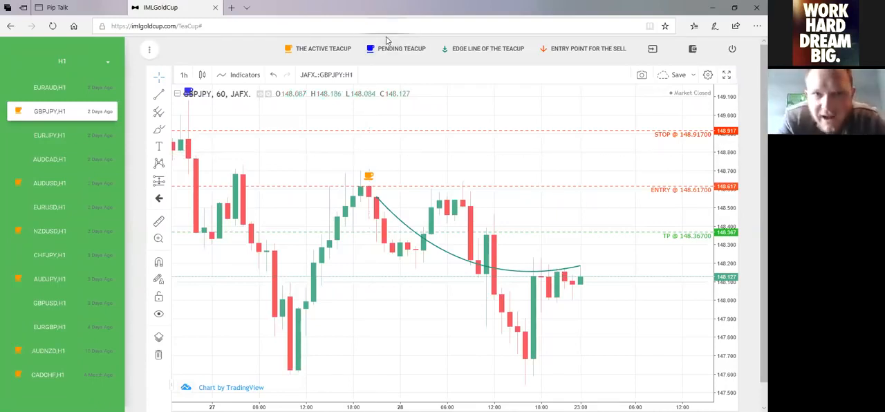
mouse_move(337, 172)
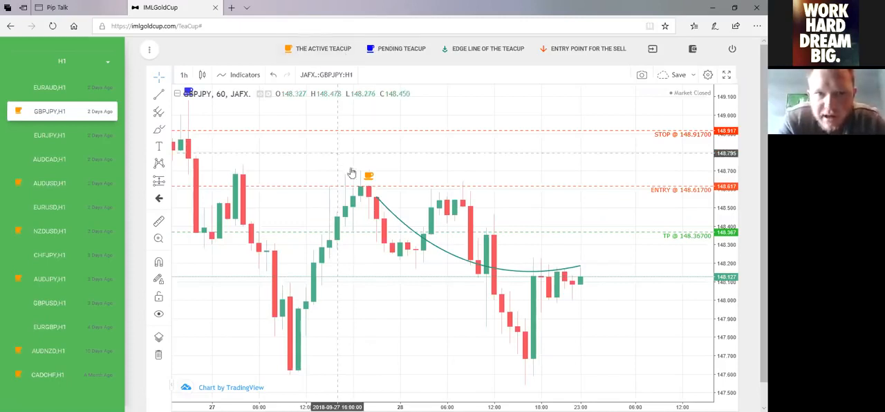
mouse_move(359, 192)
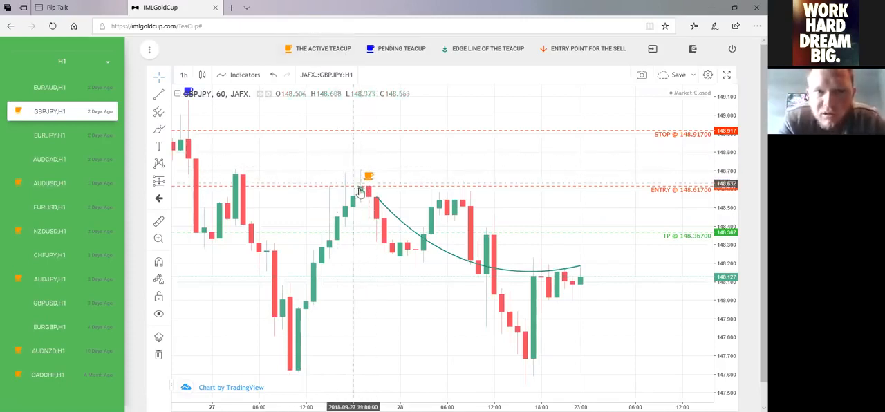
mouse_move(361, 169)
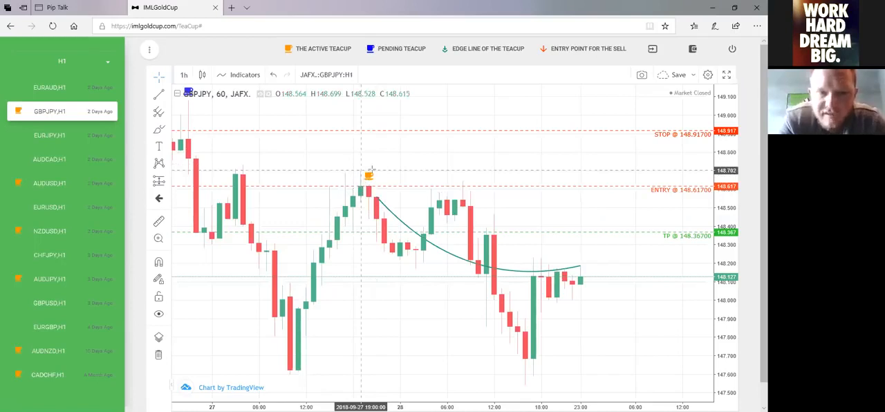
mouse_move(365, 149)
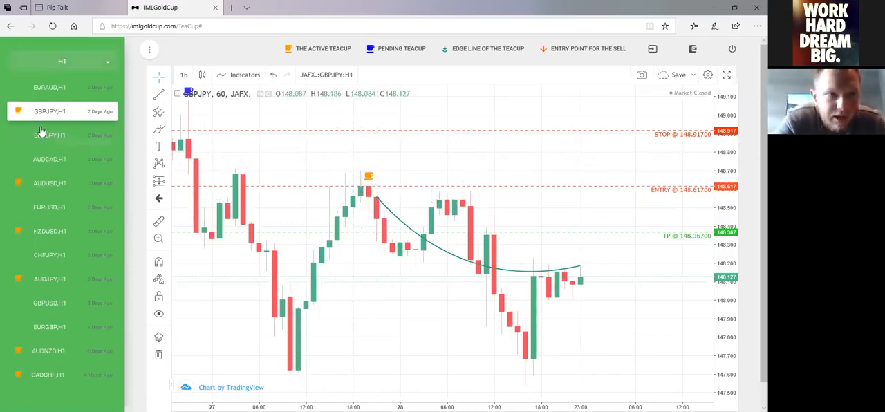
mouse_move(25, 242)
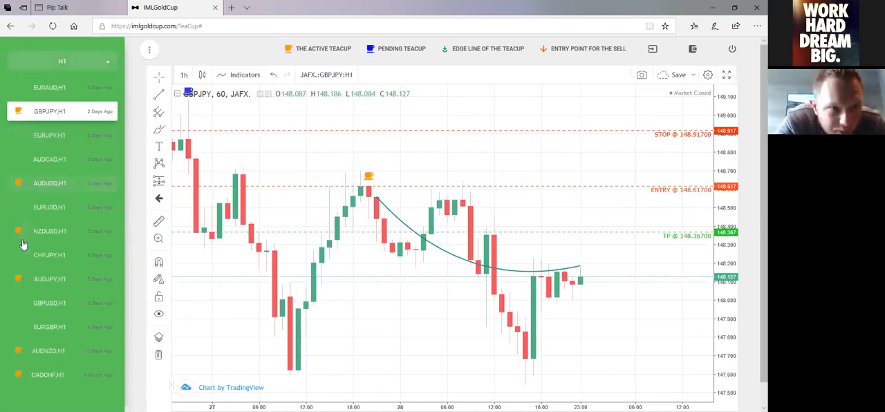
mouse_move(370, 191)
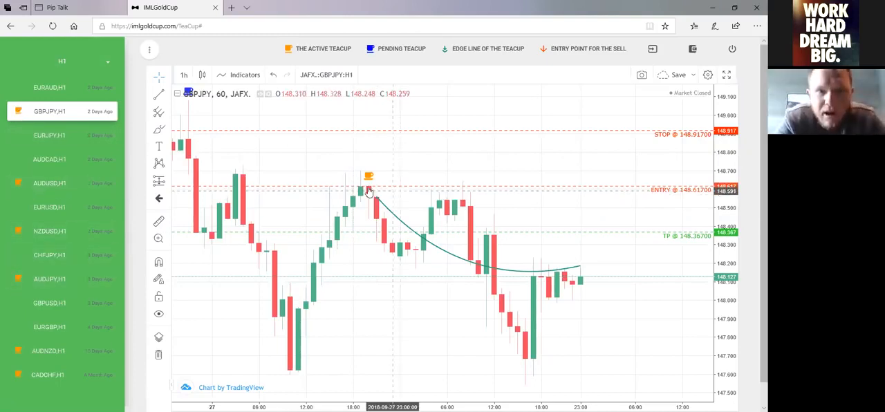
Select the GBPJPY teacup marker, then load the AUDUSD,H1 TeaCup chart.
click(368, 175)
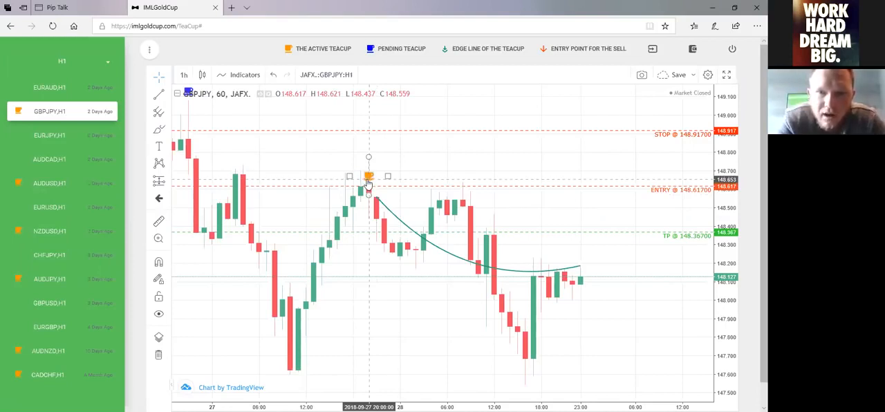
mouse_move(392, 190)
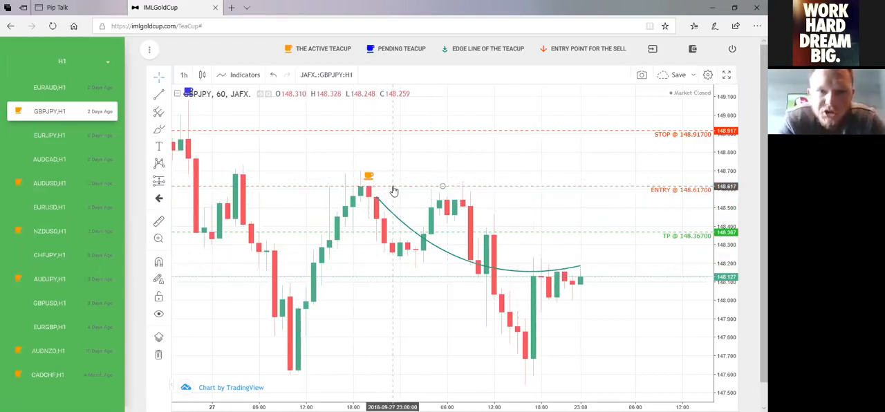
mouse_move(371, 197)
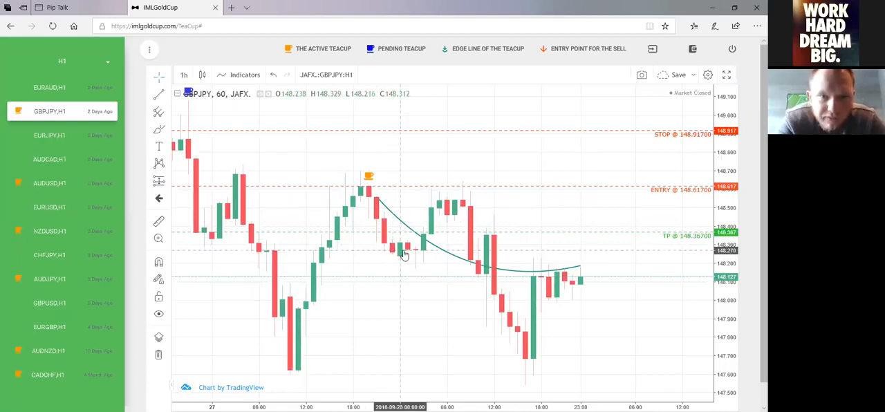
mouse_move(439, 207)
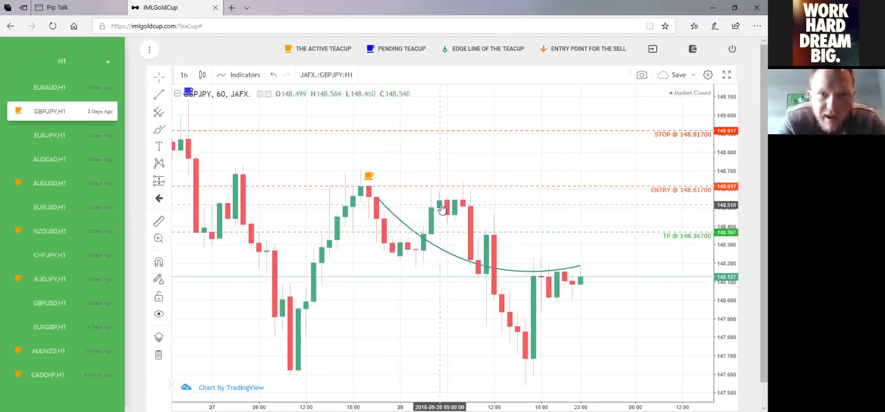
mouse_move(408, 219)
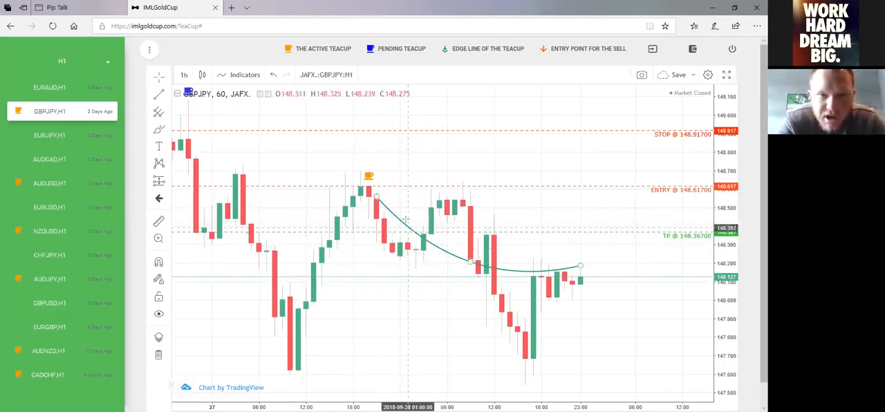
mouse_move(661, 215)
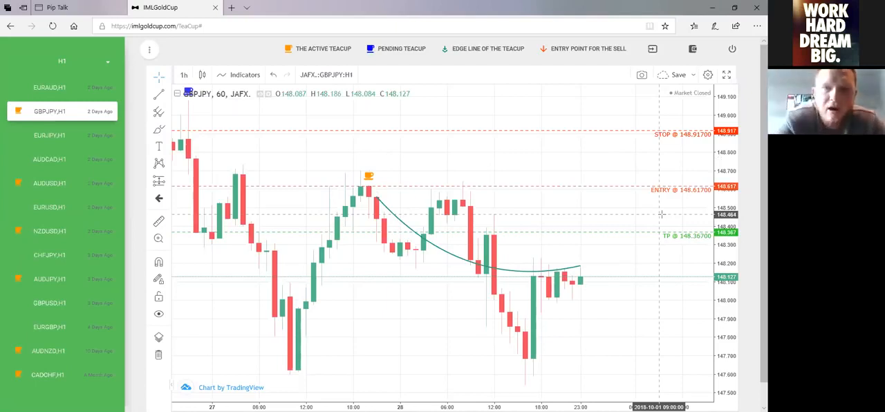
mouse_move(550, 189)
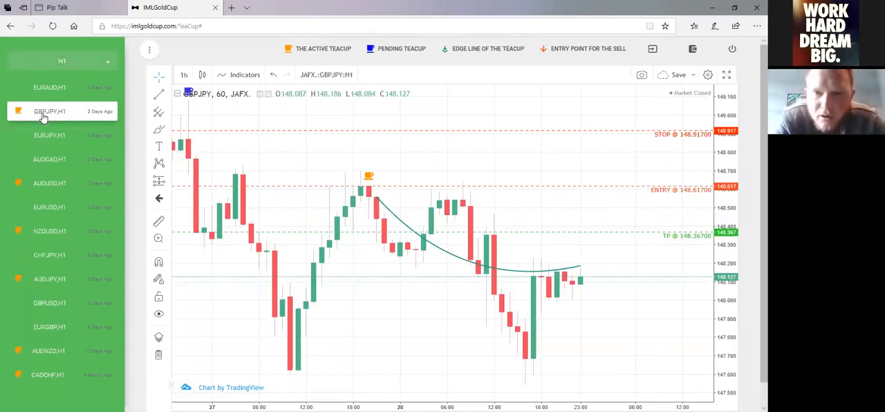
mouse_move(686, 213)
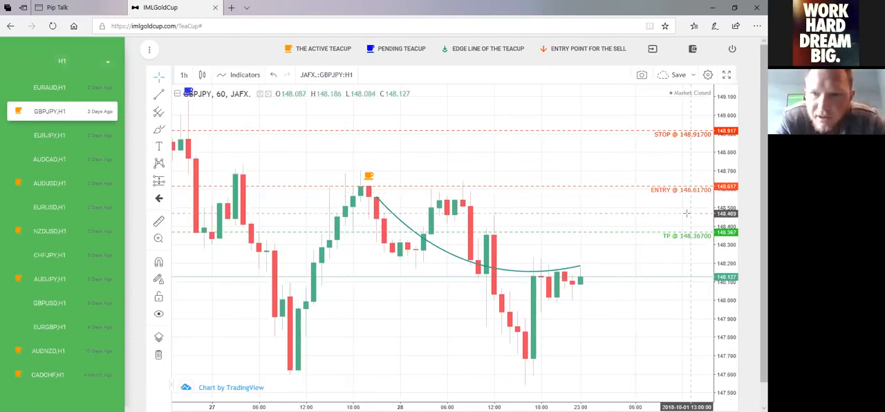
mouse_move(666, 208)
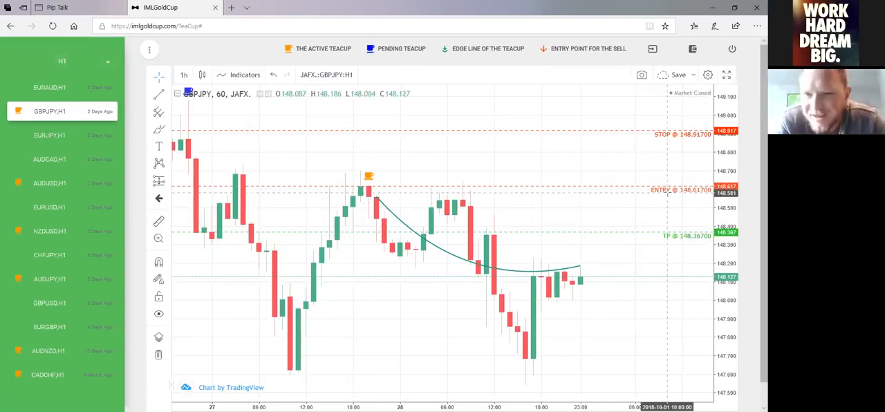
mouse_move(661, 243)
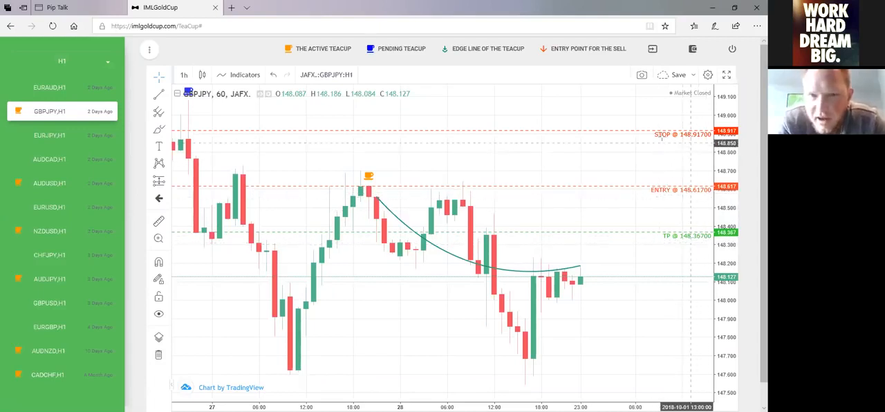
mouse_move(641, 135)
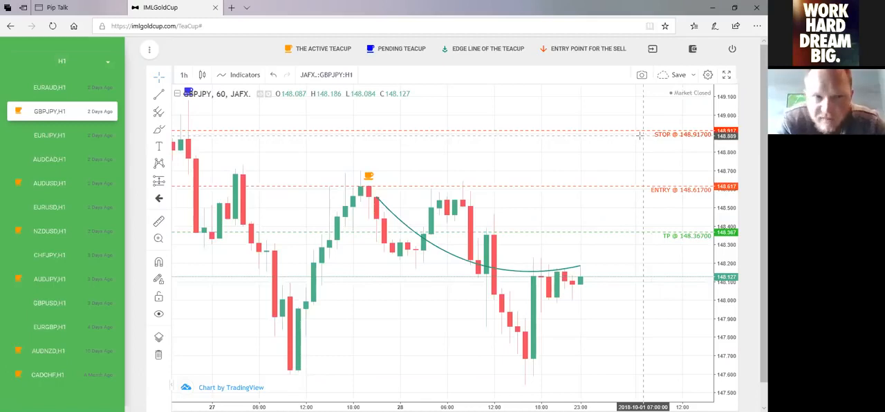
click(50, 183)
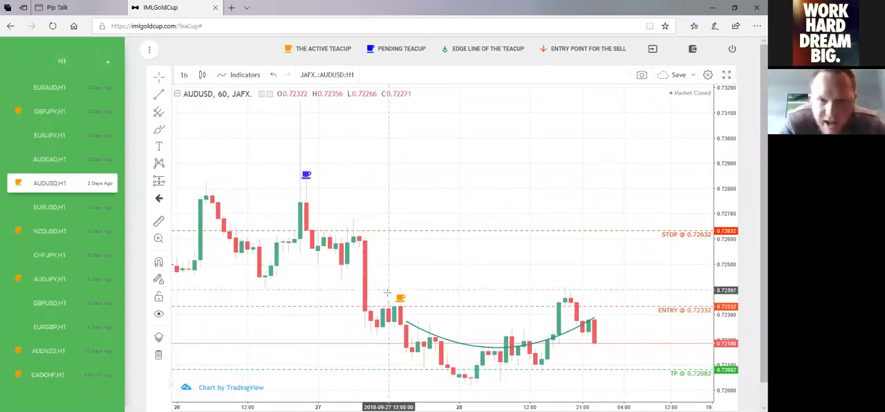
click(400, 299)
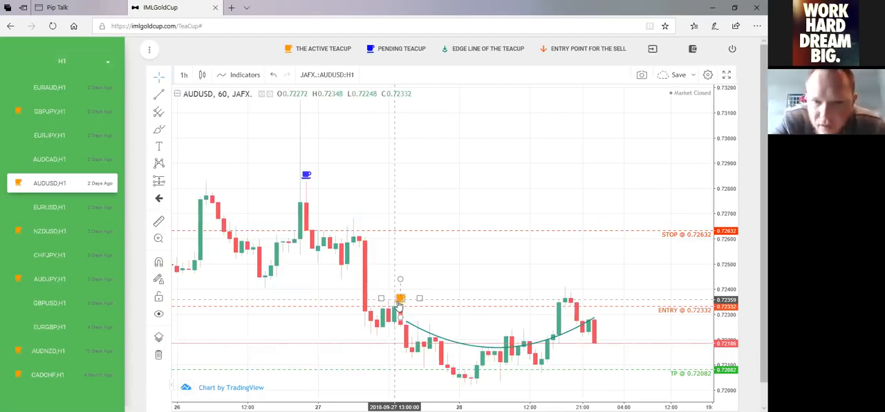
mouse_move(512, 352)
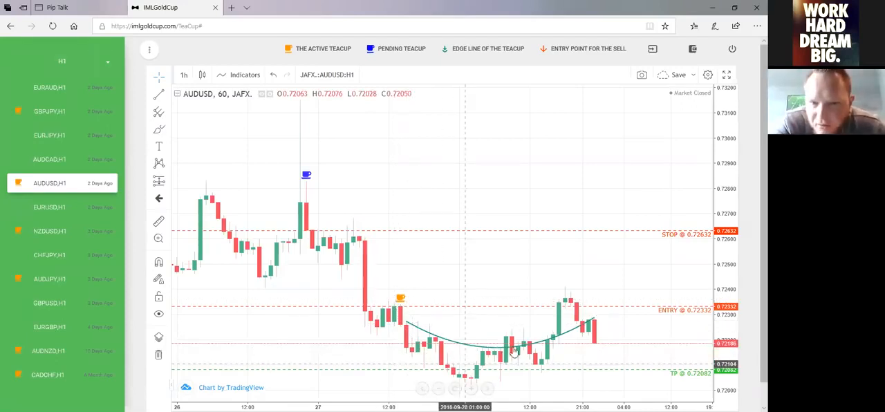
mouse_move(404, 312)
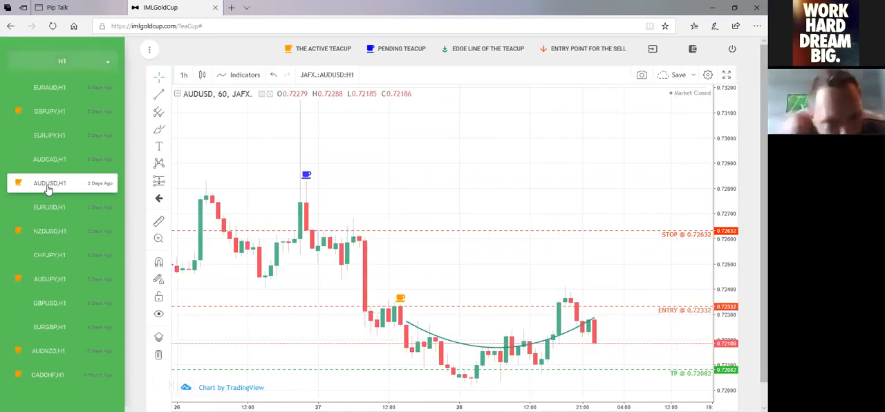
mouse_move(82, 192)
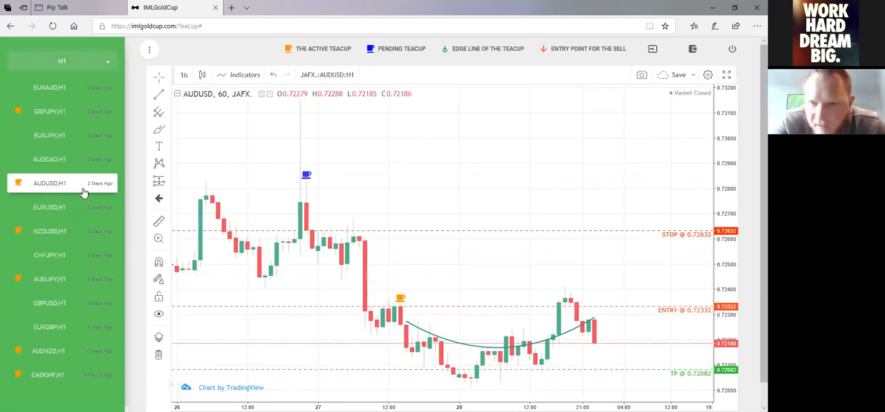
mouse_move(683, 312)
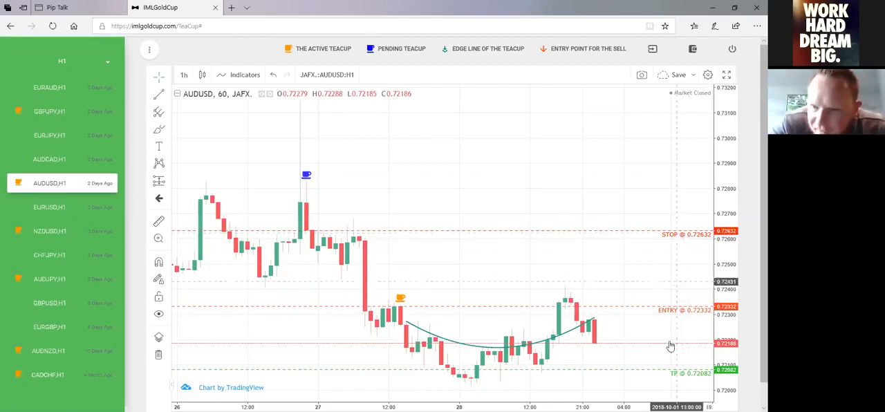
mouse_move(620, 315)
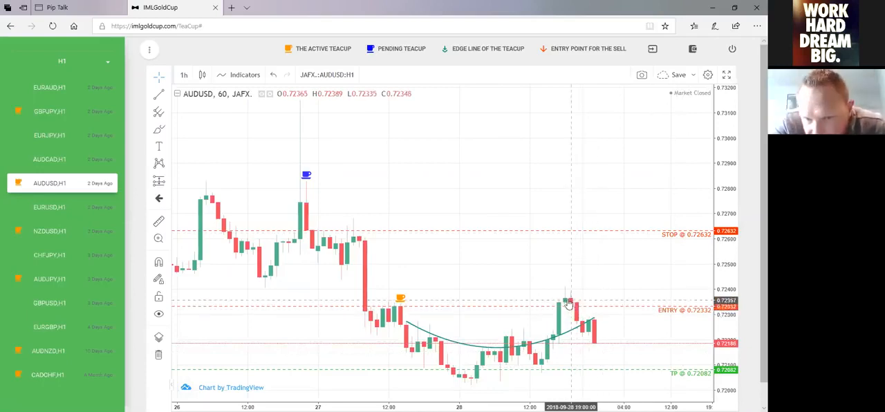
mouse_move(600, 334)
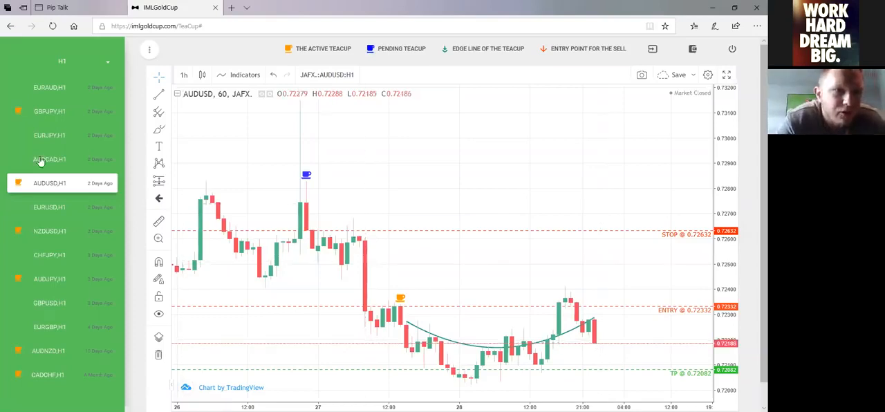
click(60, 61)
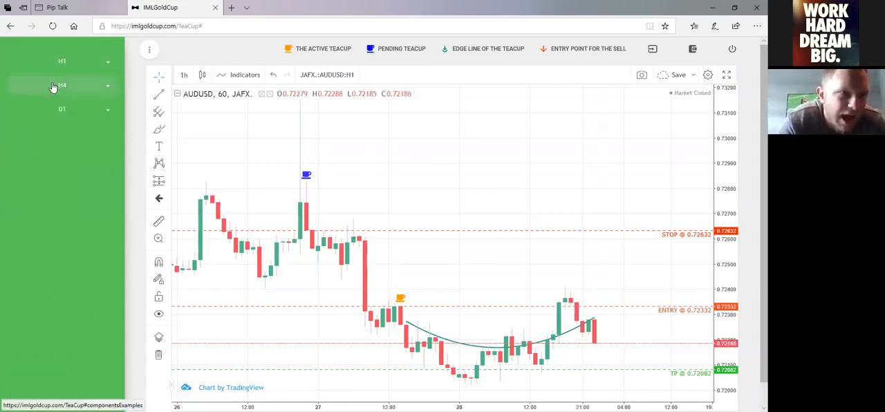
click(61, 61)
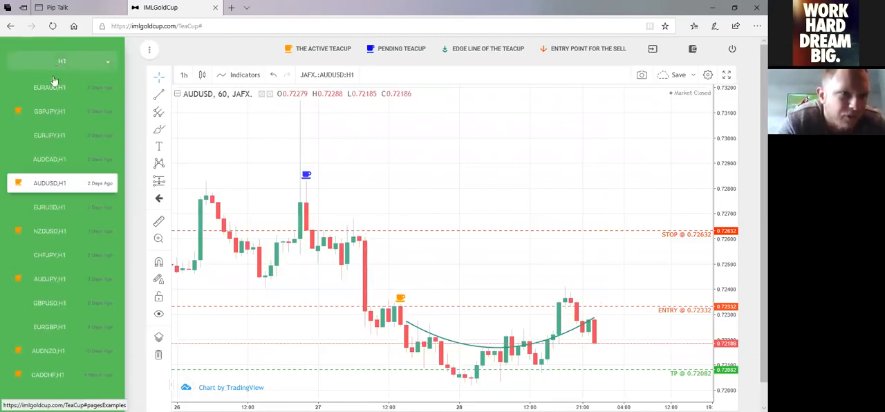
mouse_move(14, 241)
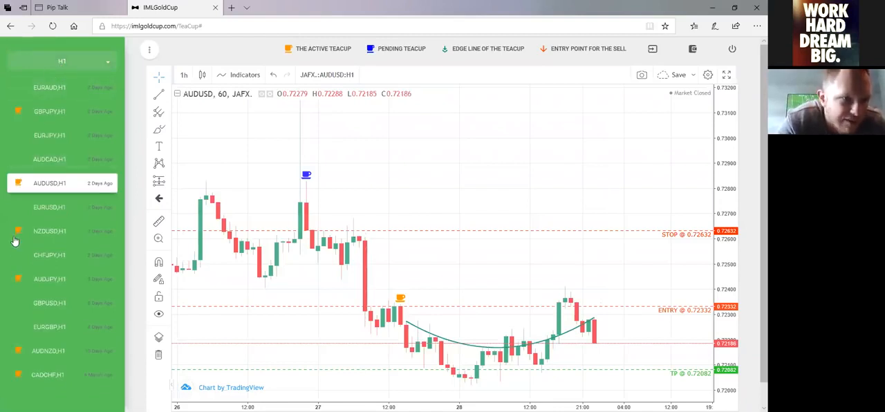
mouse_move(570, 283)
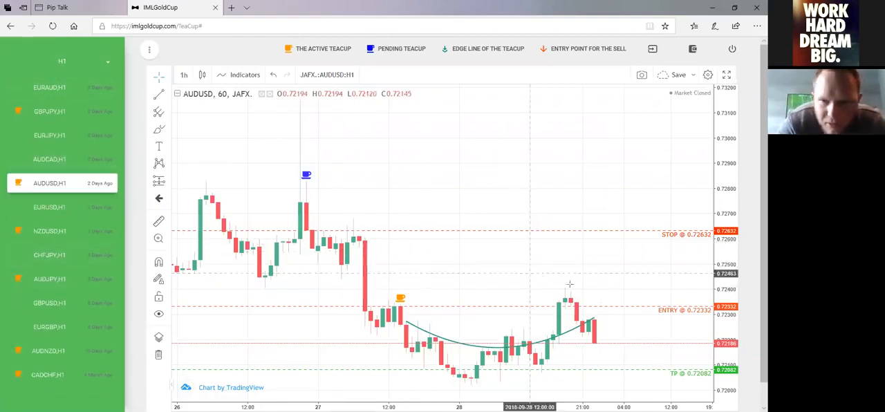
mouse_move(554, 302)
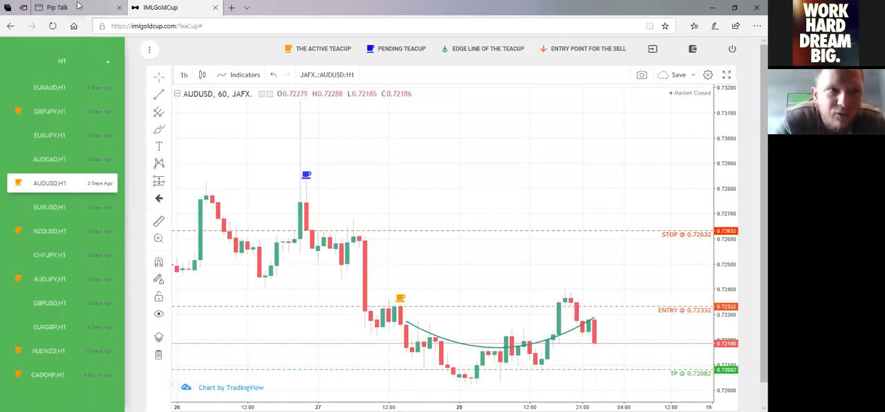
click(56, 9)
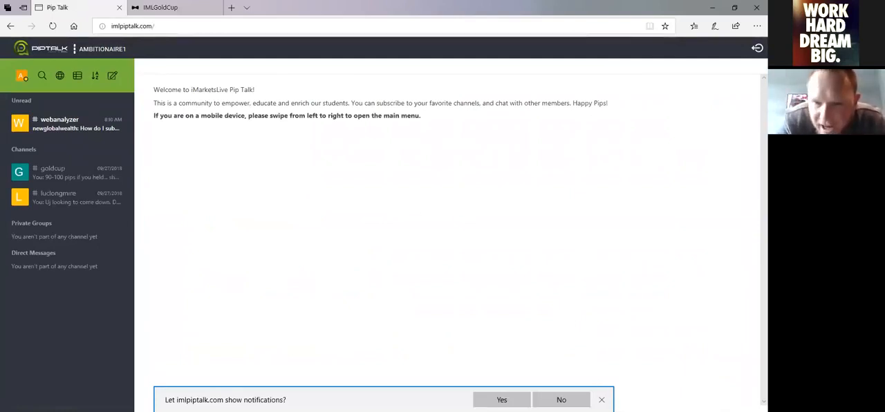
Decline notifications, enter the goldcup channel and enlarge an uploaded gold chart screenshot.
click(562, 400)
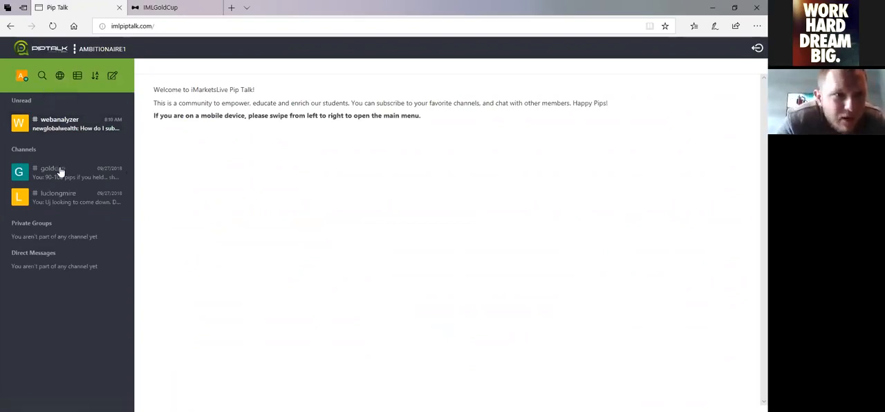
mouse_move(58, 197)
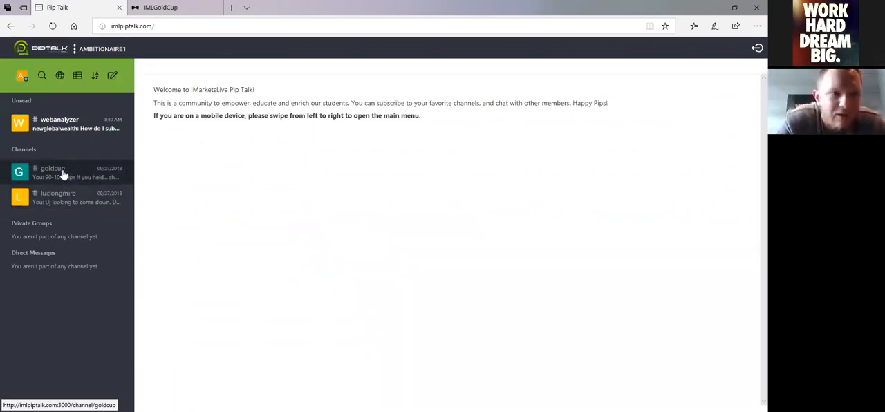
click(53, 171)
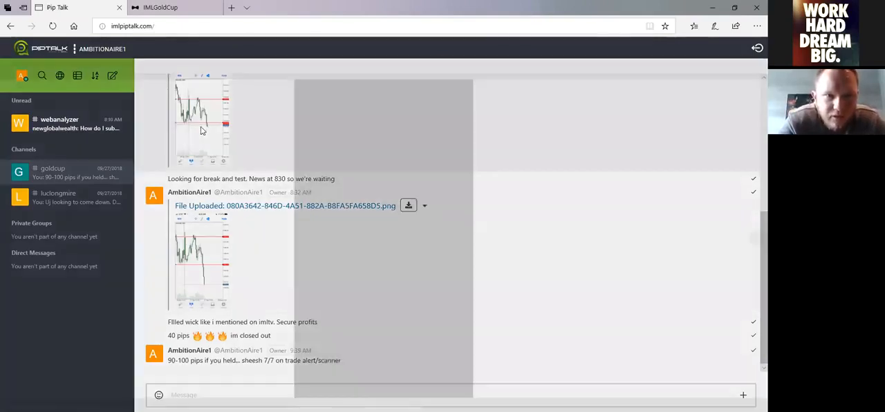
click(201, 122)
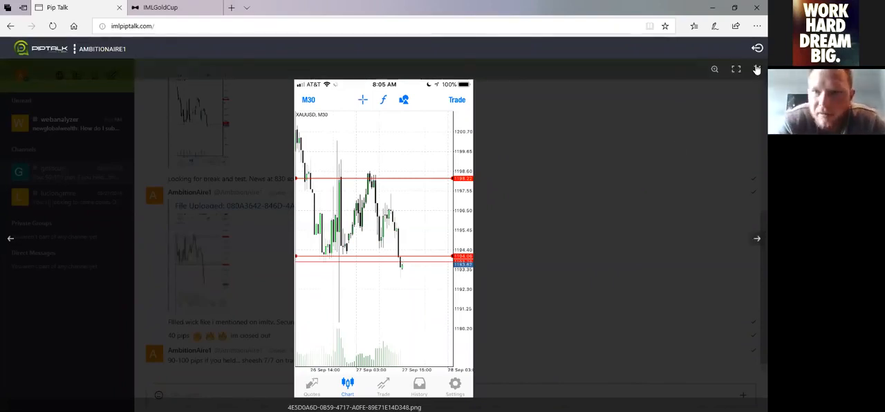
mouse_move(729, 82)
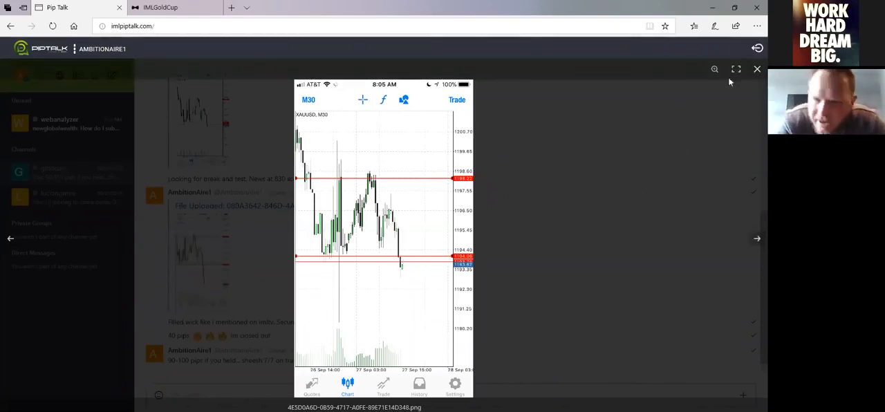
mouse_move(756, 75)
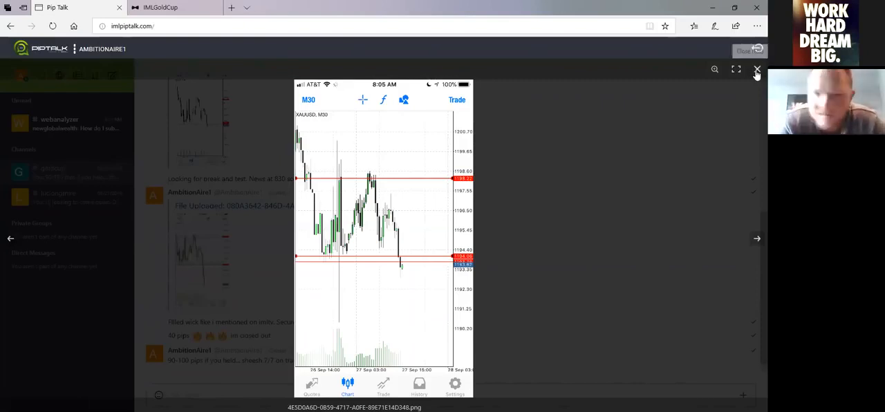
Close the enlarged screenshot and switch to the luckongmore channel.
click(756, 69)
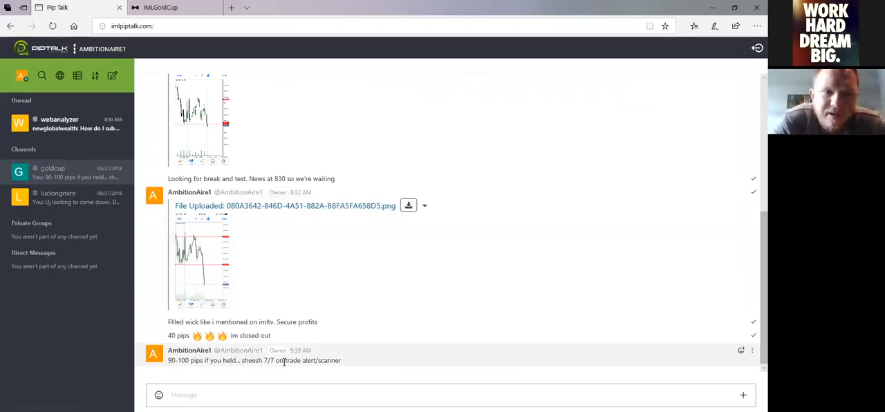
mouse_move(92, 196)
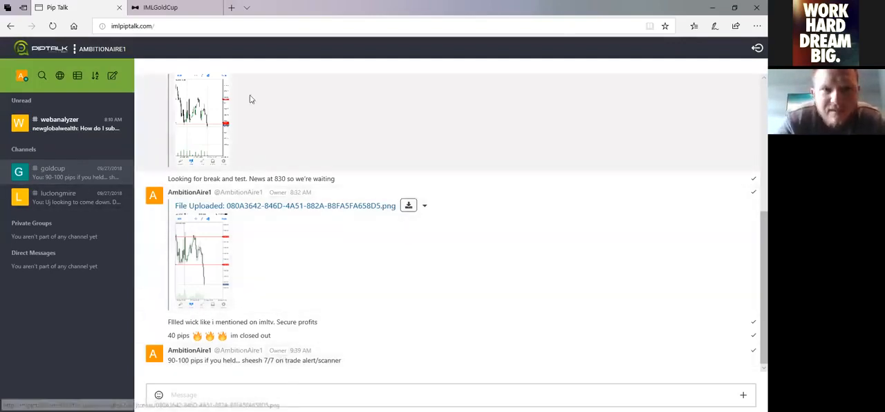
mouse_move(231, 129)
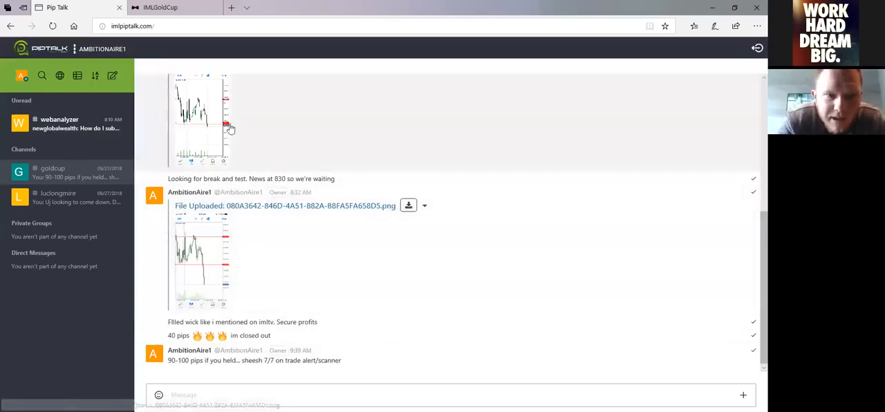
mouse_move(267, 296)
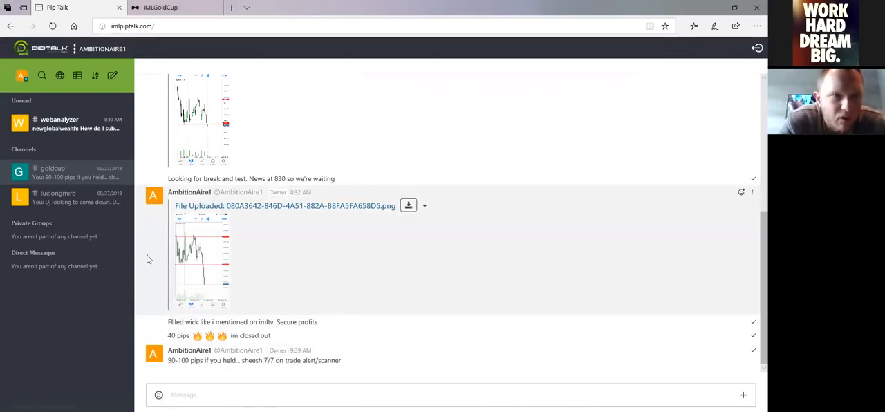
click(58, 196)
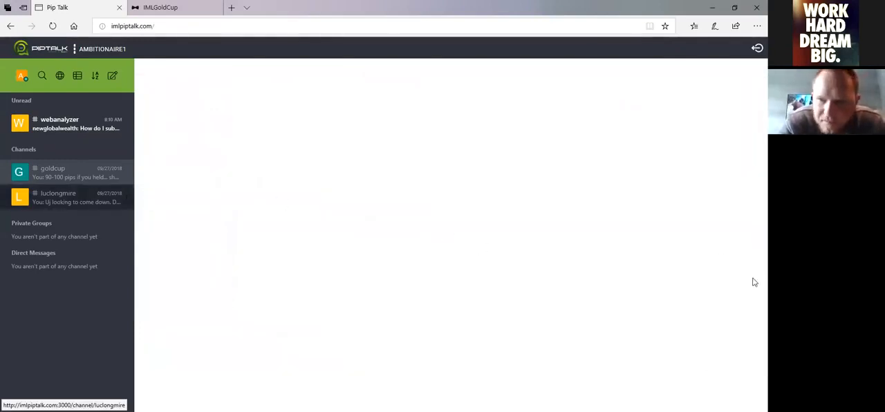
Load the luckongmore channel and scroll down to its latest posts.
click(58, 196)
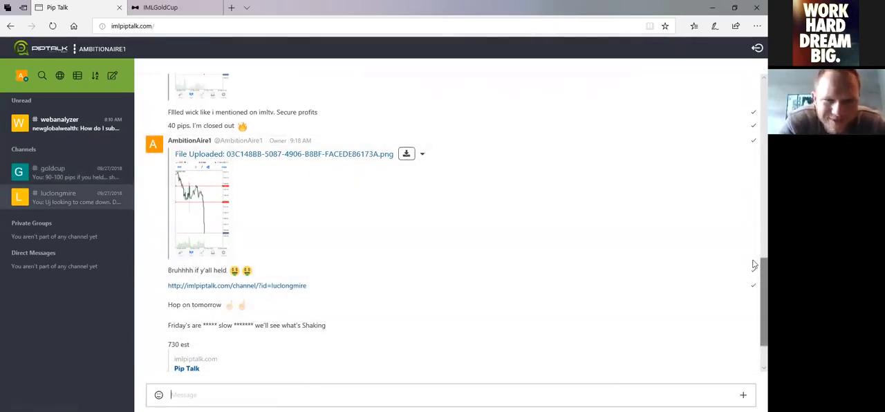
scroll(down, 3)
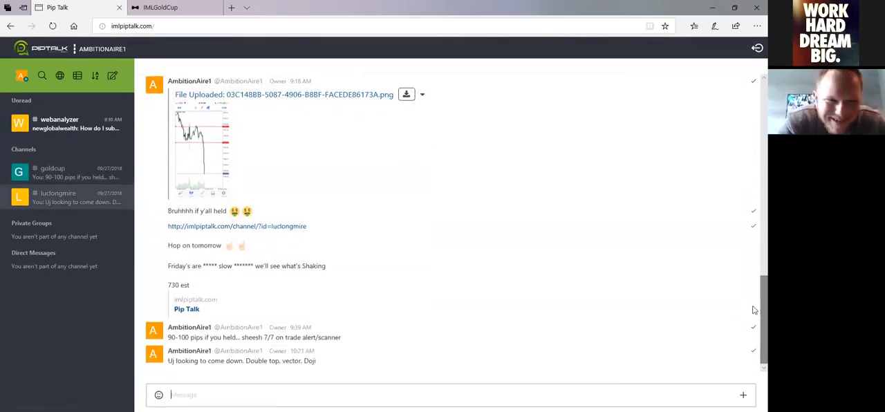
mouse_move(235, 355)
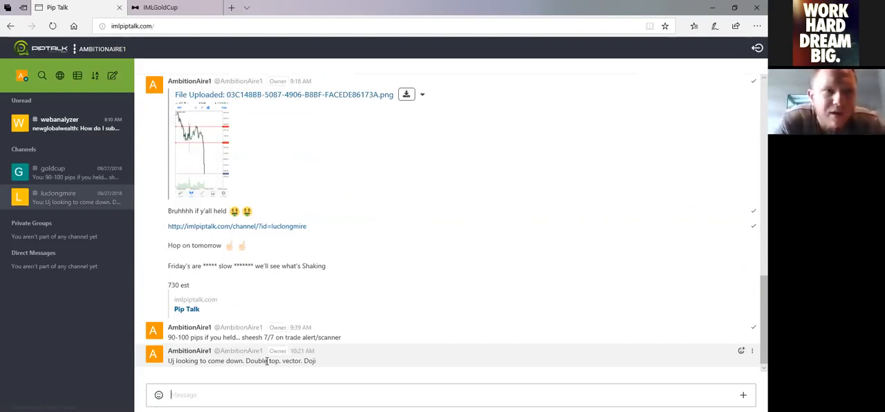
mouse_move(164, 45)
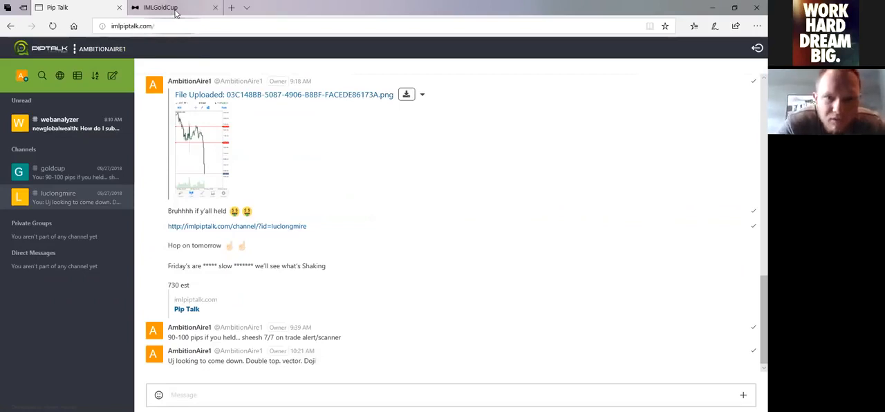
Return to the IML GoldCup tab and load the Gold Rush daily XAUUSD chart.
click(169, 8)
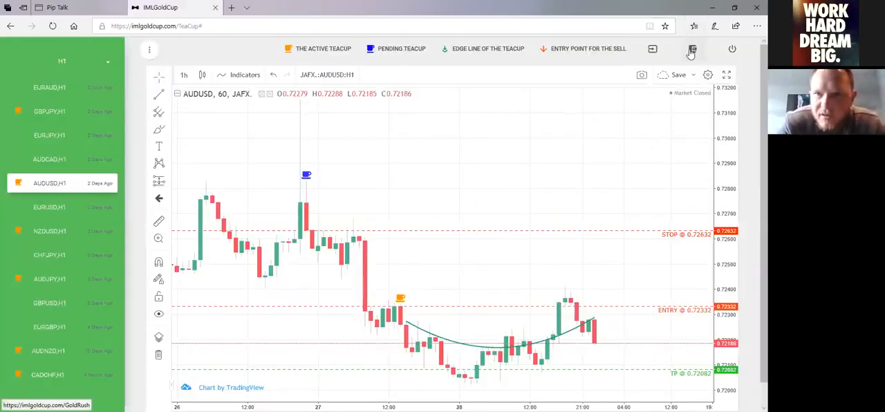
mouse_move(692, 50)
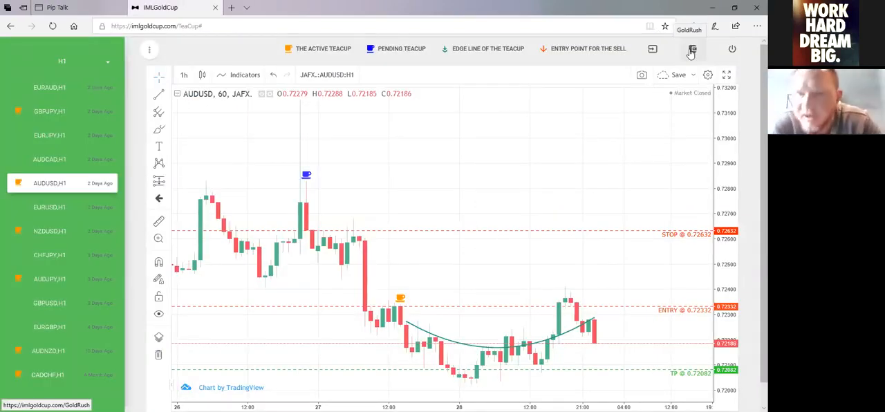
click(691, 50)
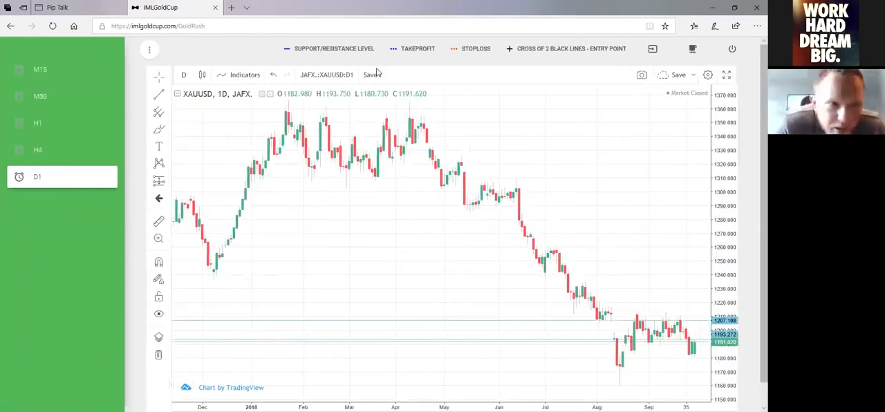
Switch the XAUUSD Gold Rush chart to M30 candles.
click(38, 97)
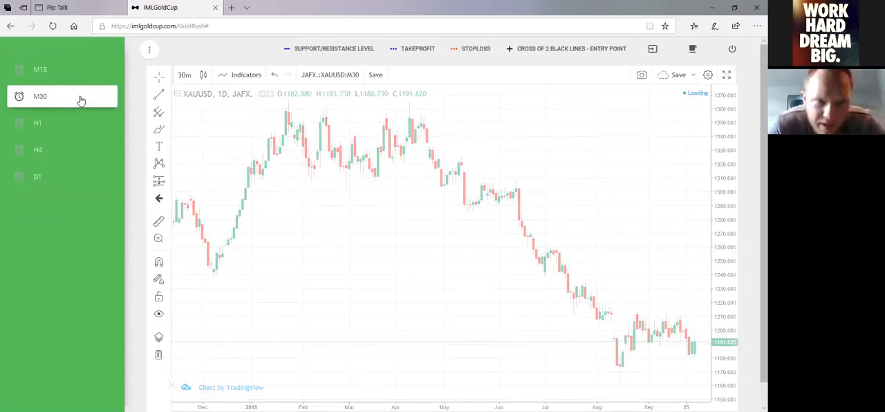
click(62, 97)
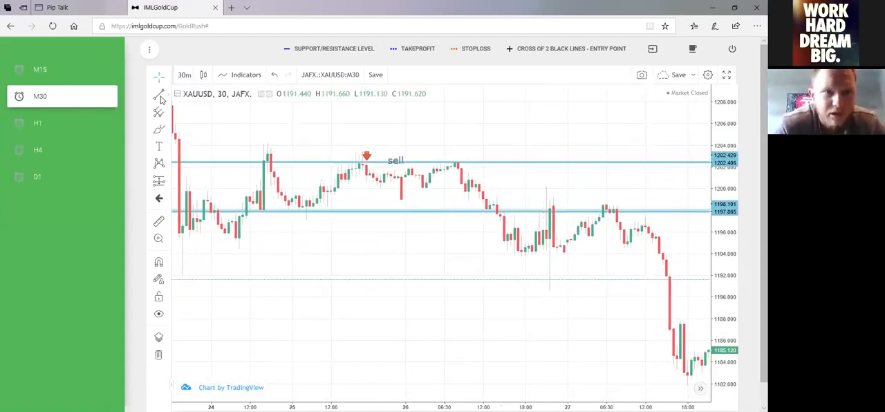
Place a vertical entry line through the sell-arrow candle and confirm its style.
click(158, 94)
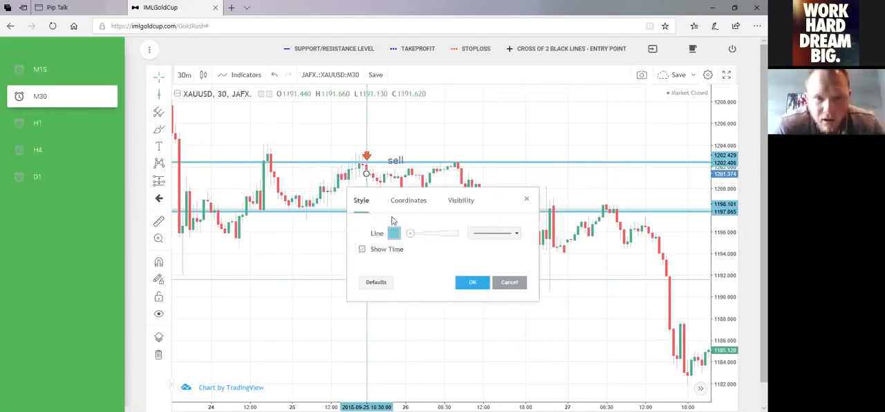
mouse_move(451, 241)
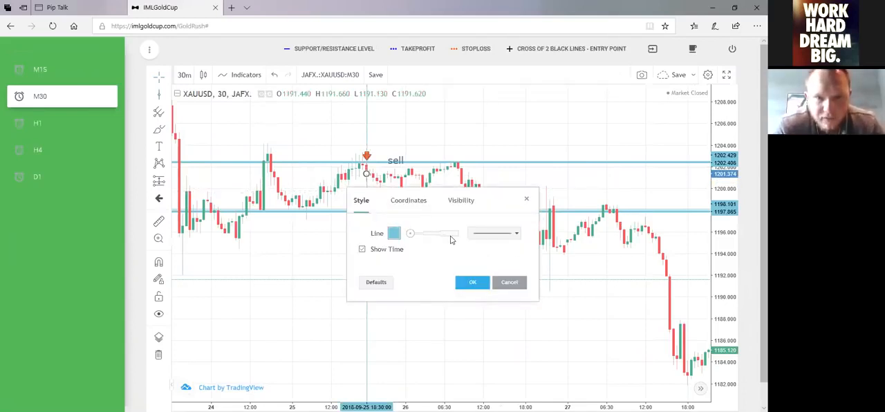
click(473, 282)
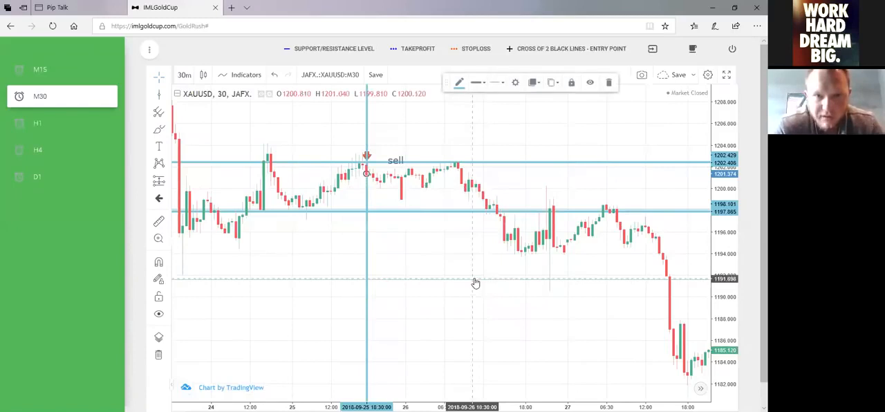
mouse_move(373, 165)
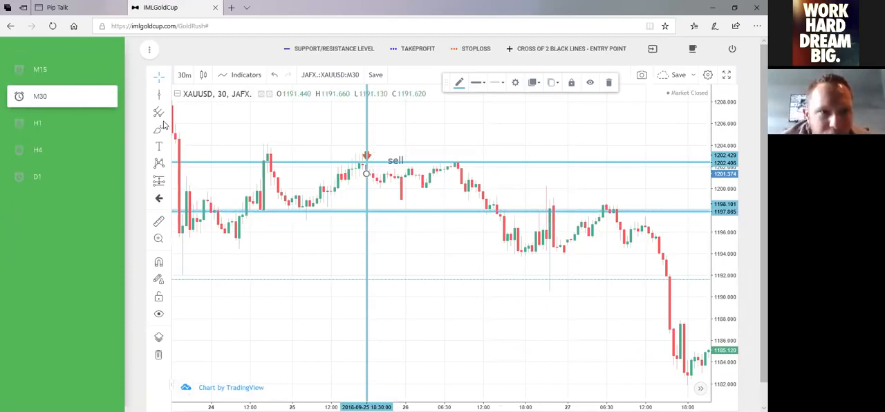
mouse_move(373, 173)
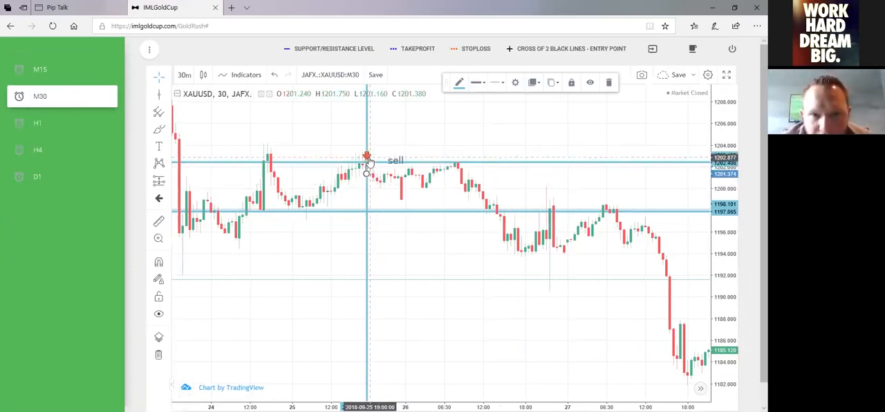
mouse_move(367, 185)
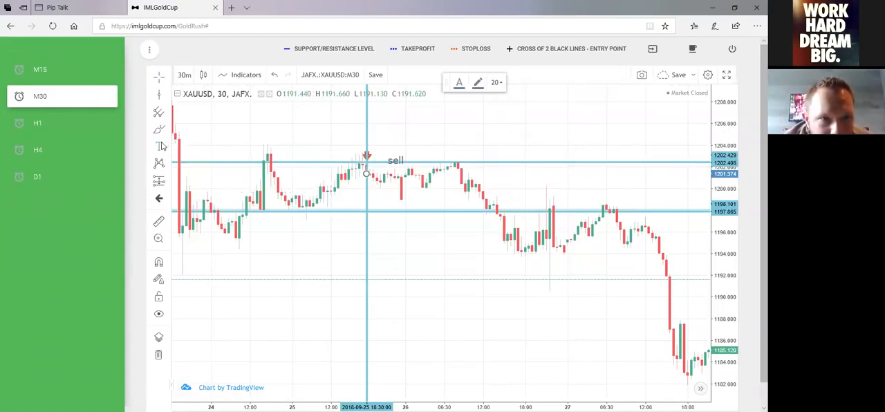
mouse_move(325, 224)
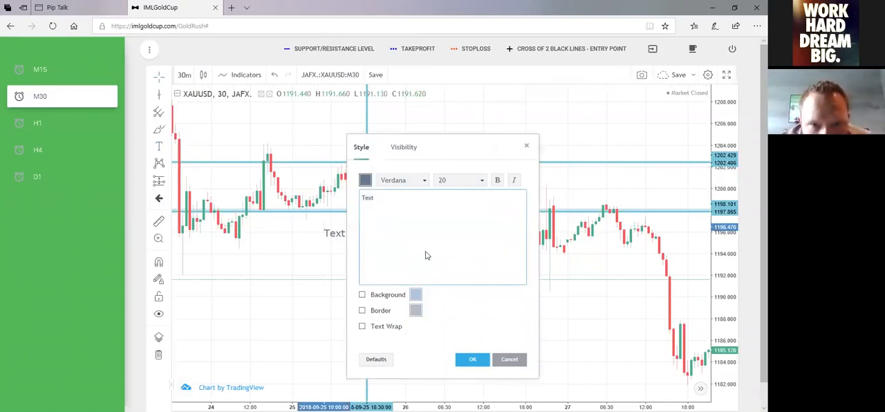
Add a 'TP 1198' text label near the lower support line.
text(TP 1198)
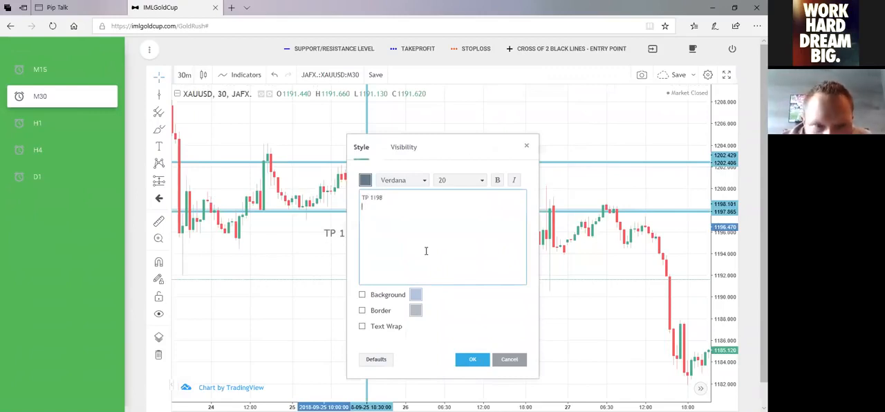
mouse_move(476, 379)
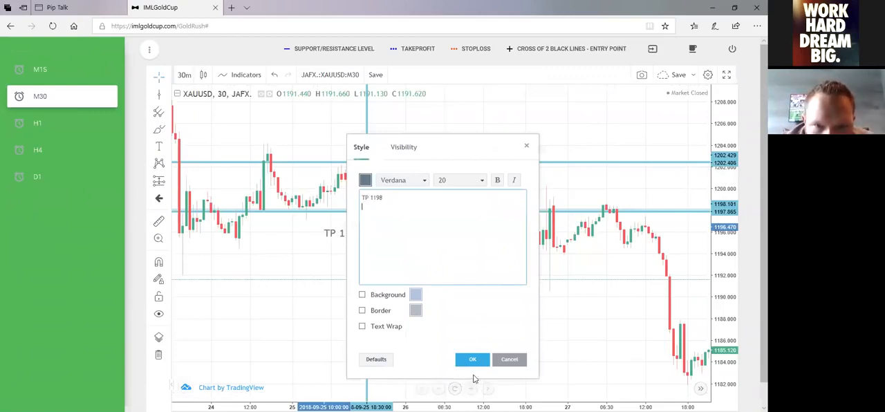
click(473, 360)
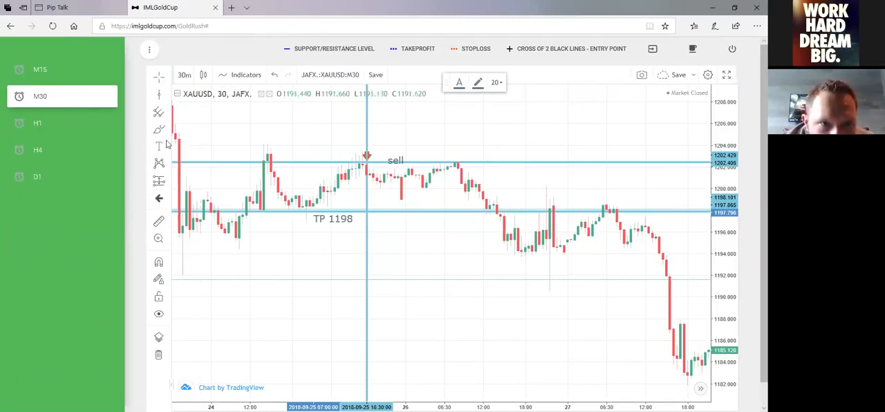
mouse_move(321, 149)
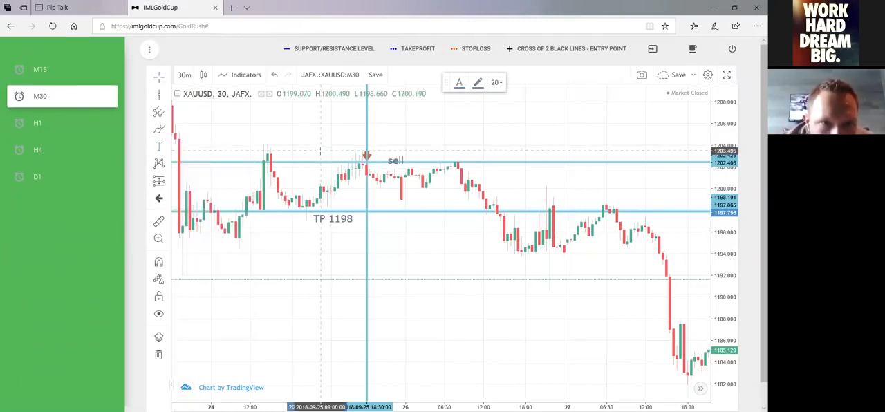
Edit the text label to read 'SL 1205' and confirm the Style dialog.
double_click(331, 218)
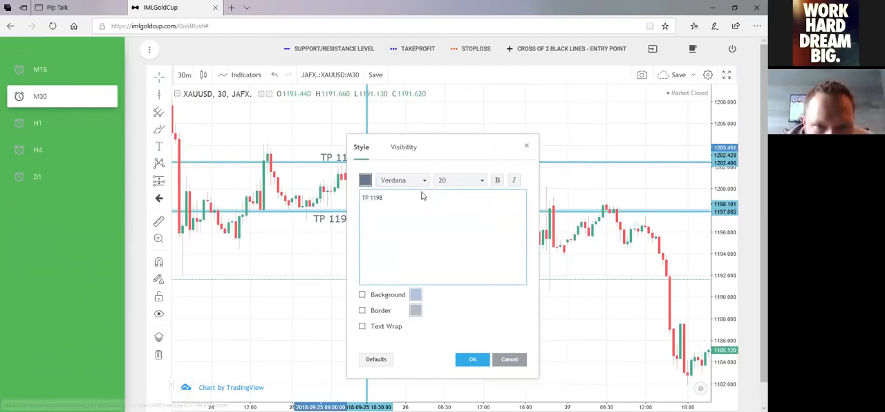
text(SL)
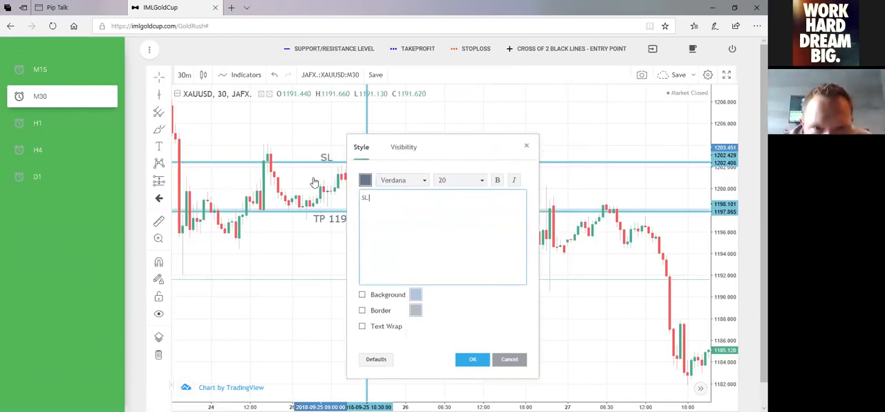
text(1205)
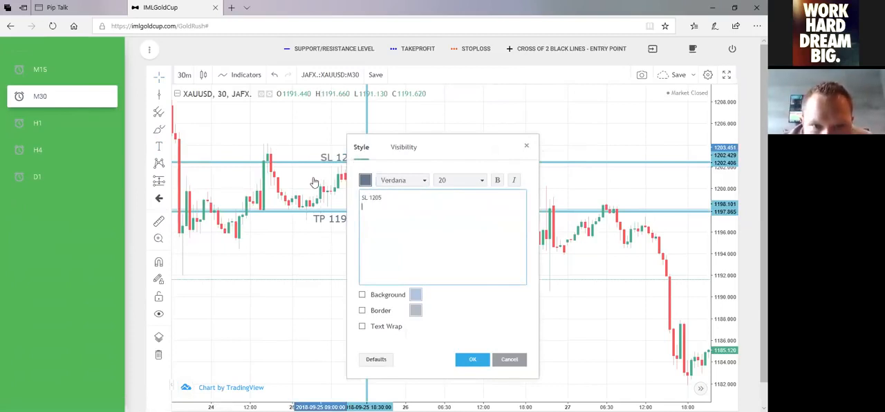
click(473, 359)
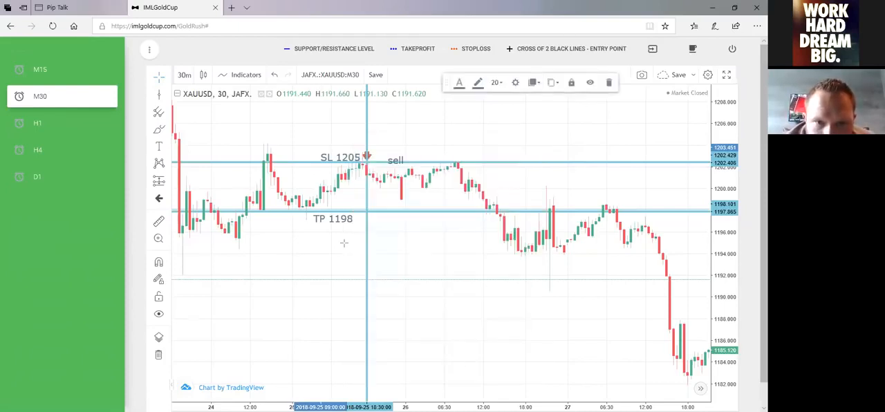
mouse_move(373, 384)
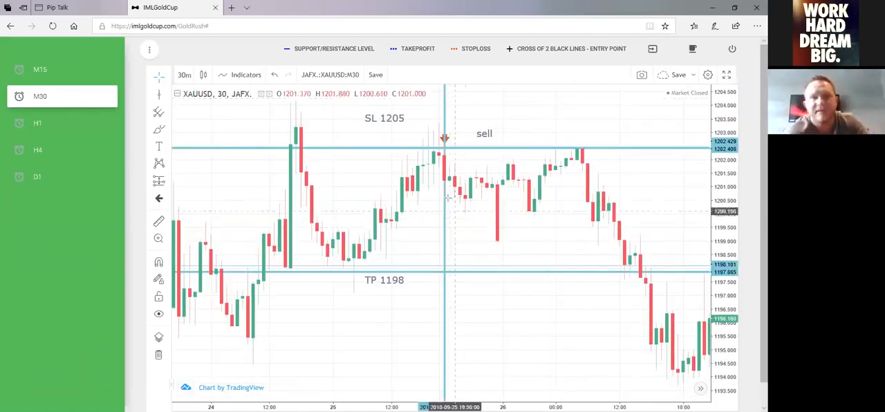
mouse_move(446, 182)
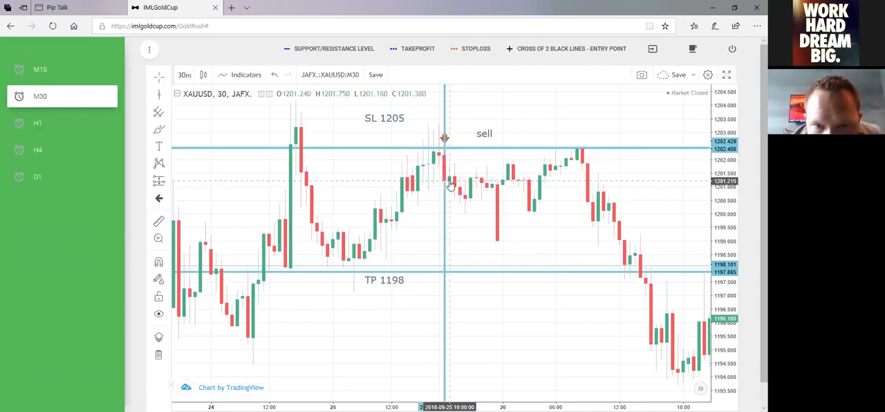
mouse_move(449, 185)
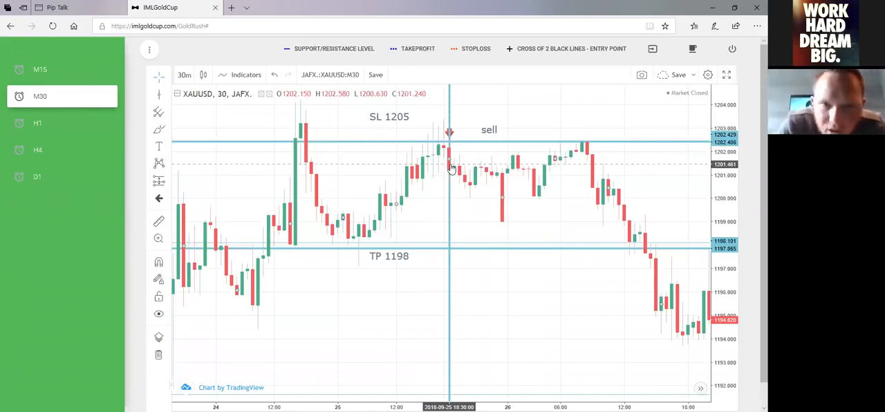
mouse_move(380, 260)
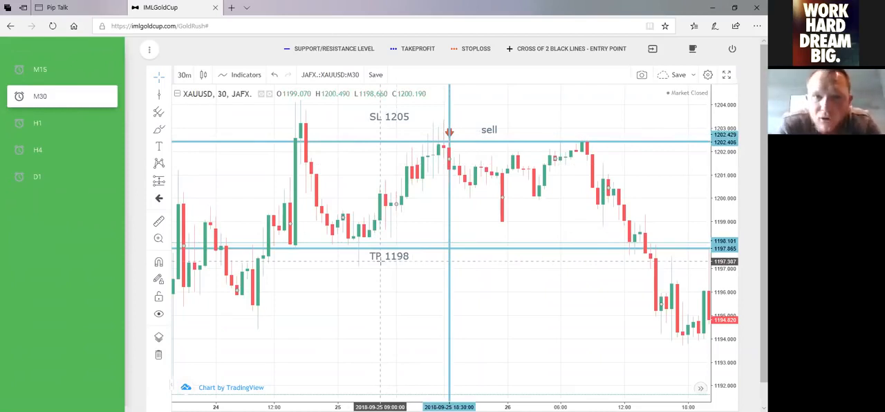
mouse_move(486, 228)
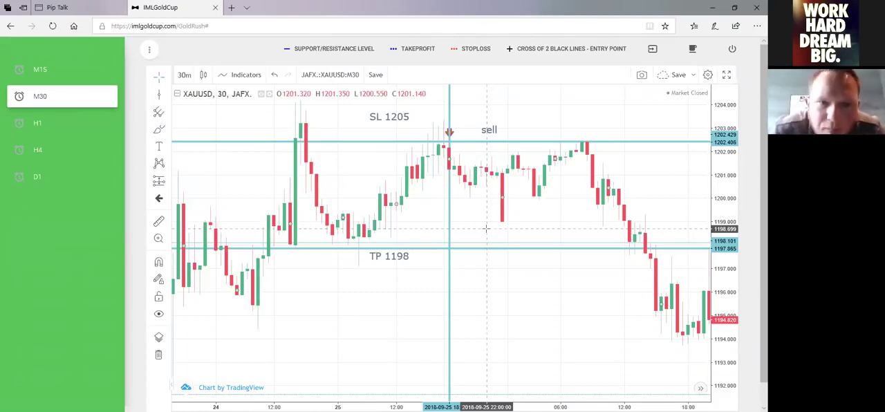
mouse_move(492, 224)
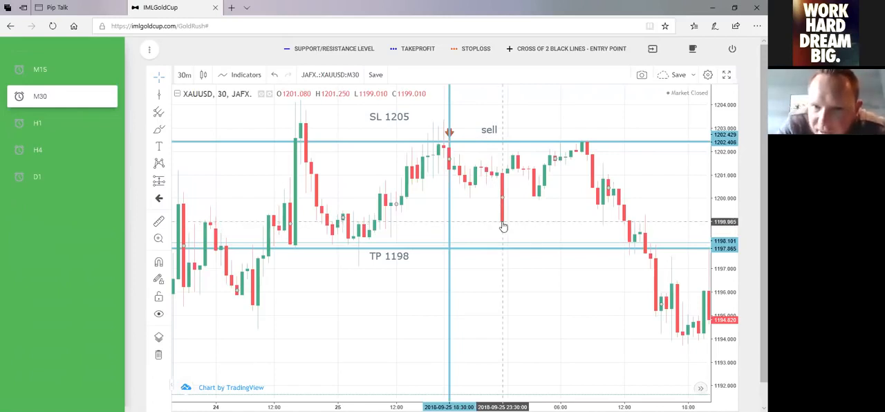
mouse_move(450, 172)
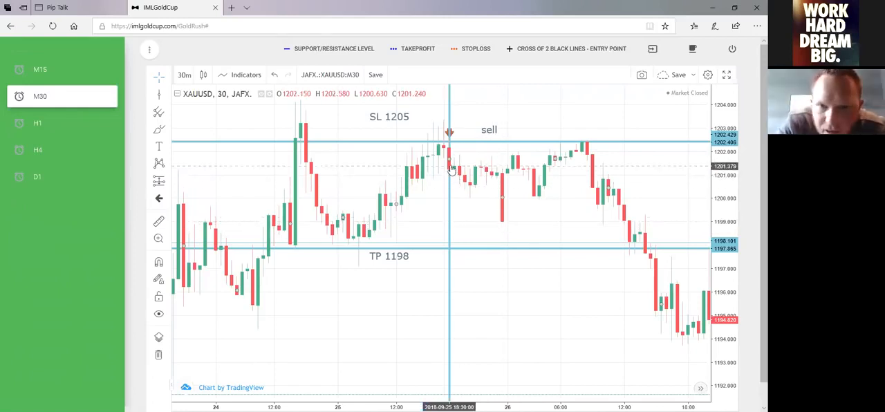
mouse_move(505, 224)
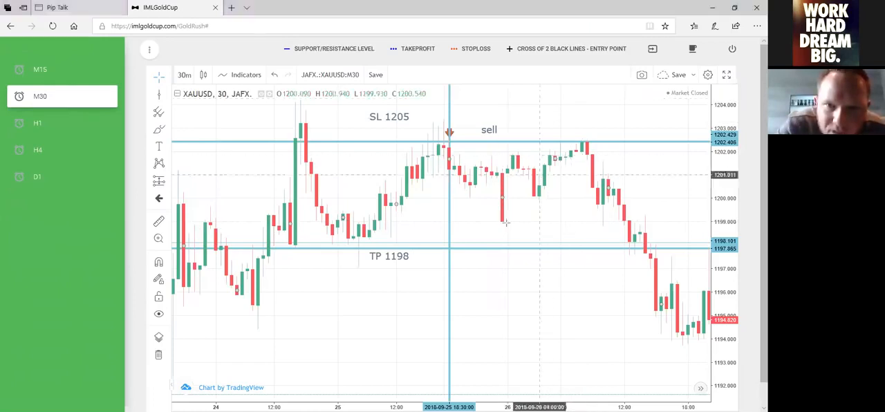
mouse_move(583, 152)
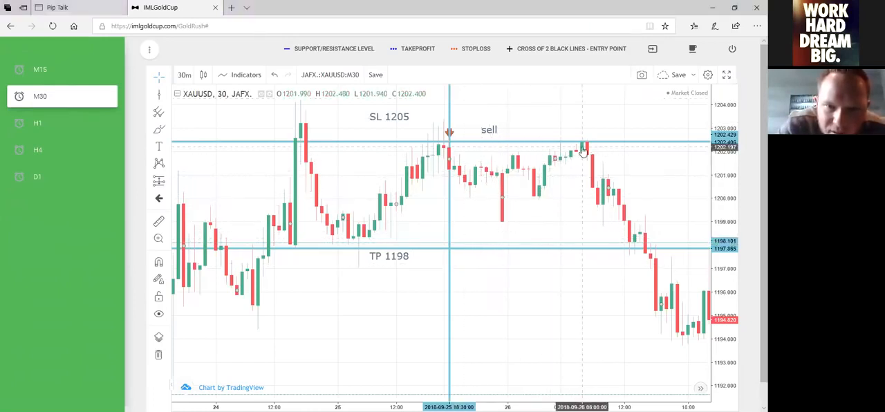
mouse_move(504, 221)
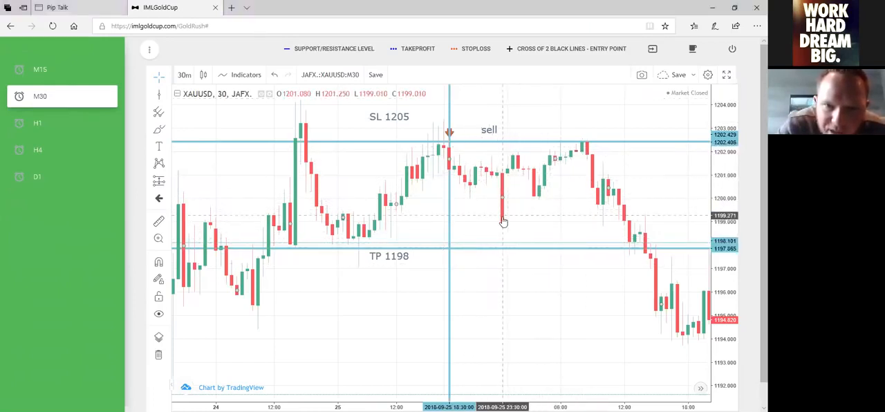
mouse_move(598, 104)
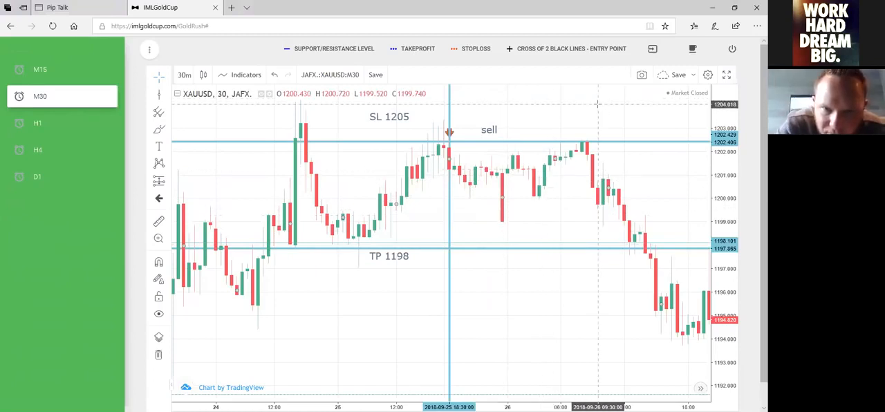
mouse_move(583, 130)
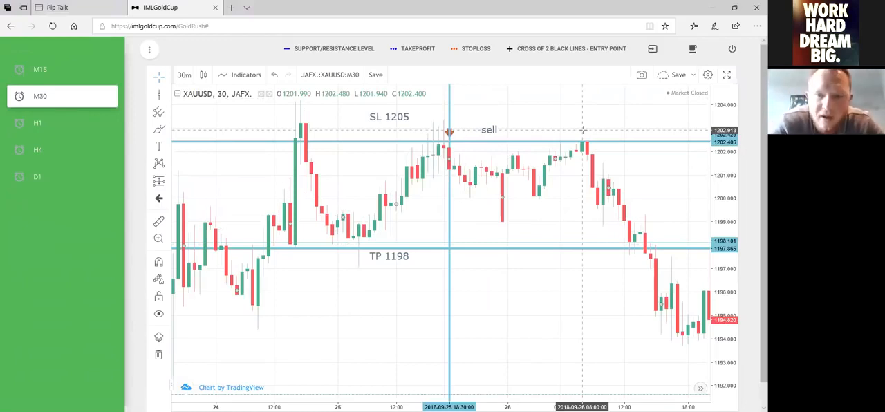
mouse_move(561, 111)
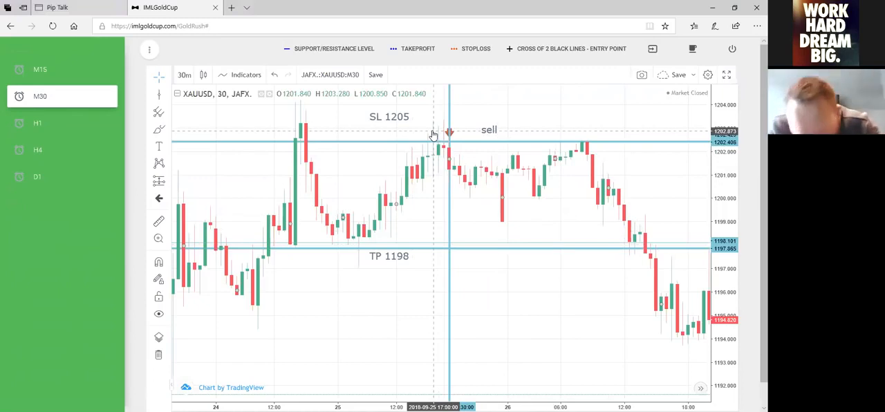
mouse_move(637, 97)
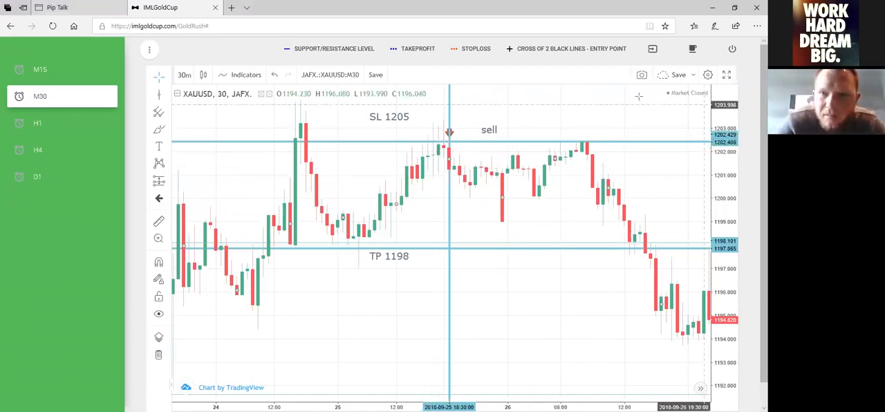
mouse_move(547, 136)
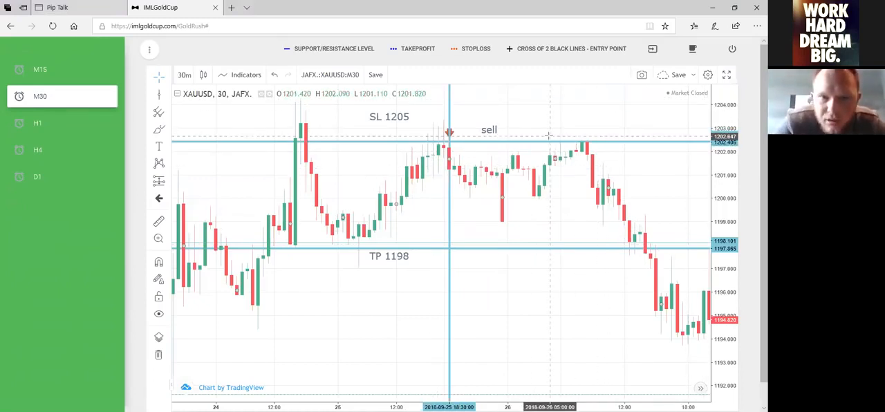
mouse_move(449, 135)
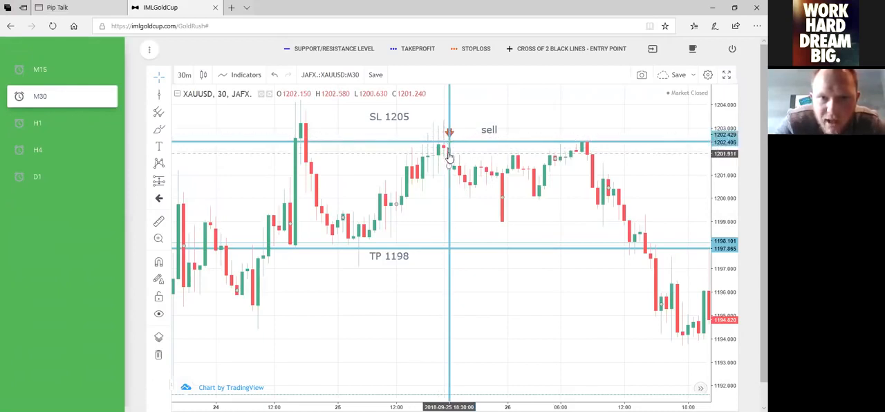
mouse_move(379, 123)
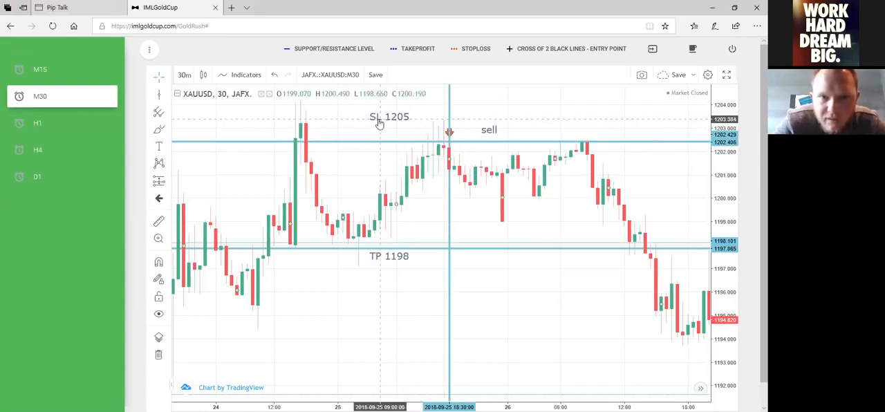
mouse_move(409, 261)
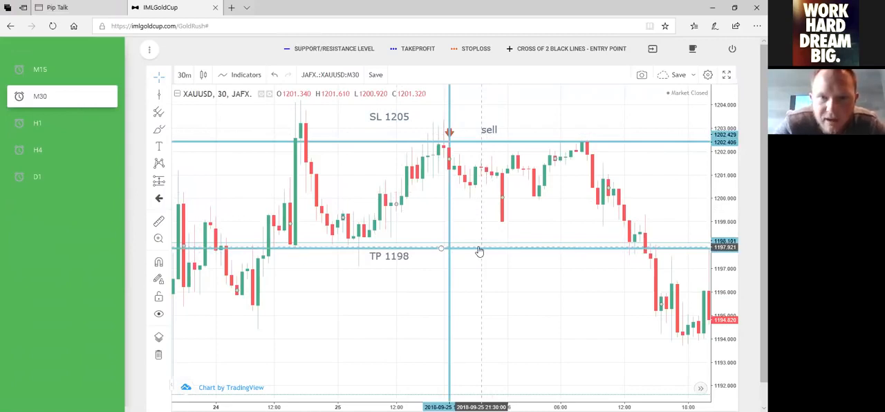
mouse_move(450, 249)
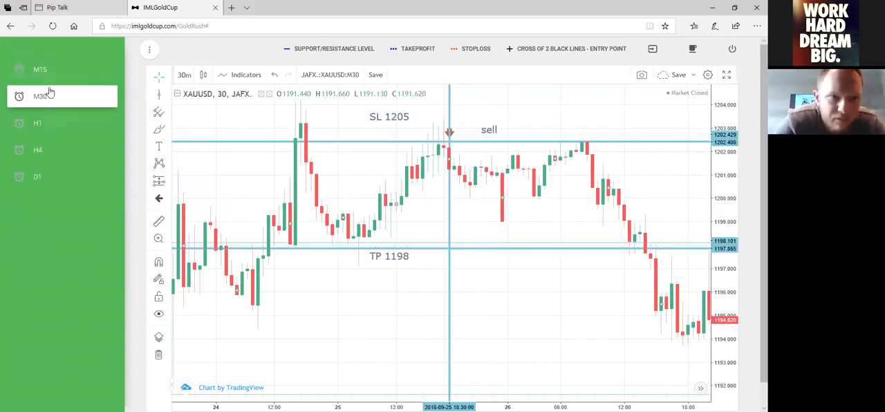
mouse_move(40, 132)
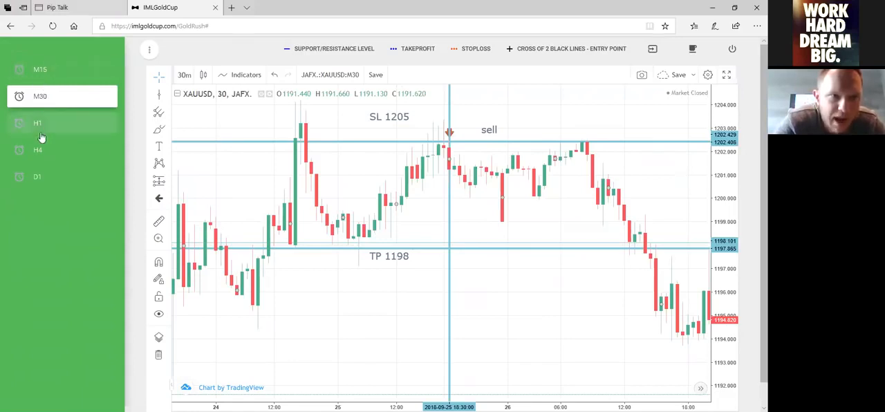